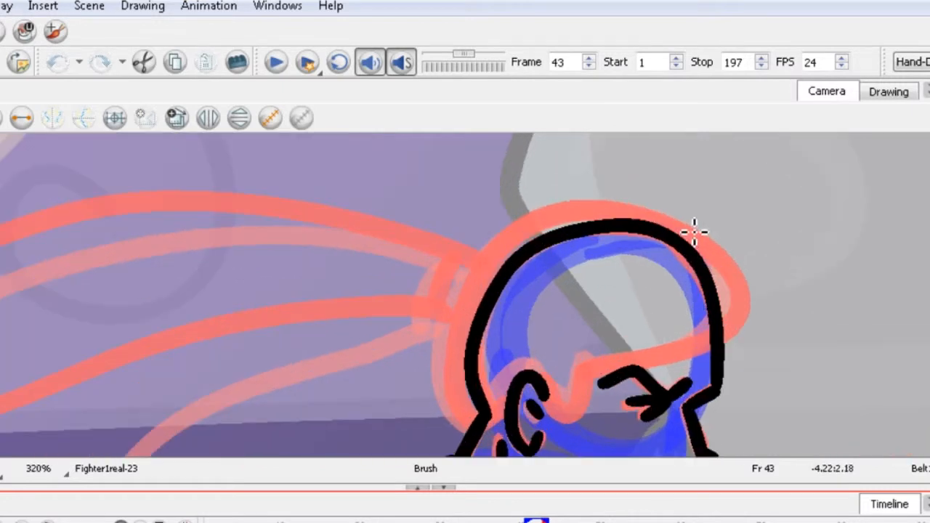
Step: Ink the head contour, ear and face line in black over the sketch
left_click_drag(694, 225, 589, 378)
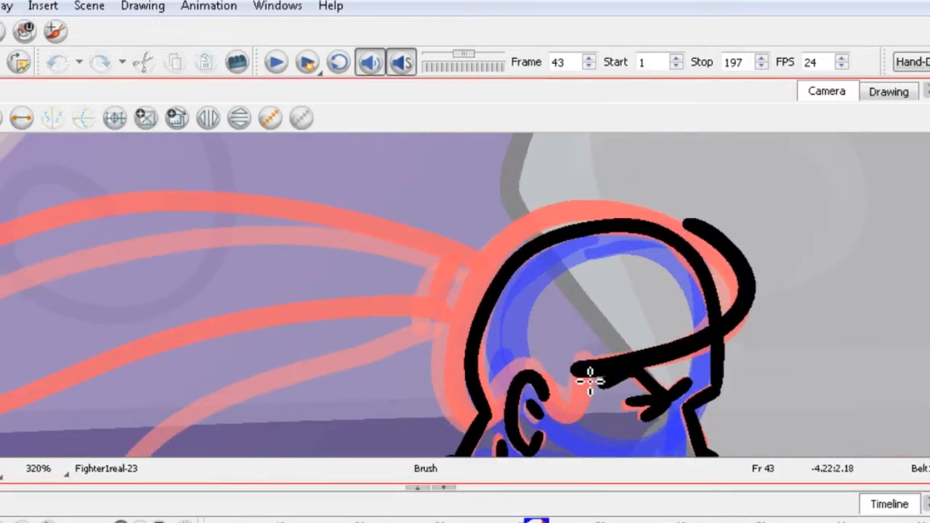
left_click_drag(588, 375, 476, 428)
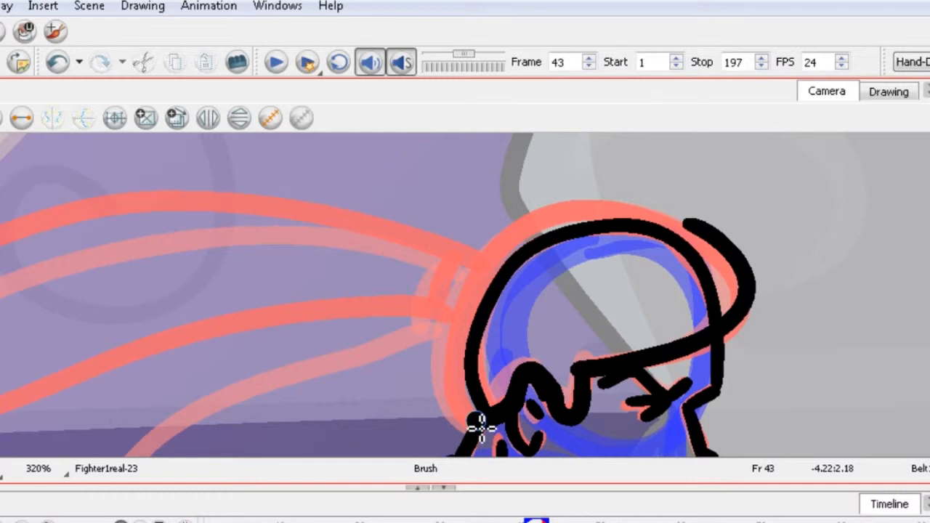
left_click_drag(478, 429, 661, 222)
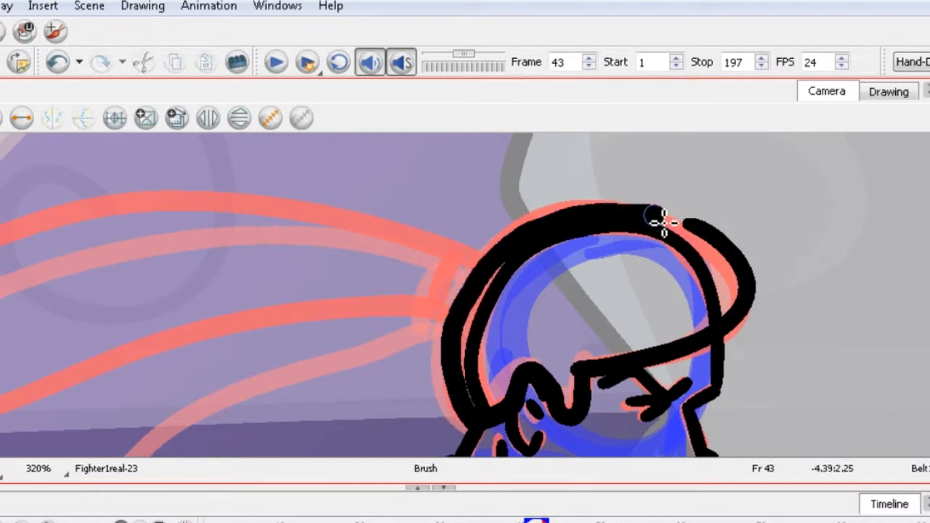
left_click_drag(661, 222, 574, 244)
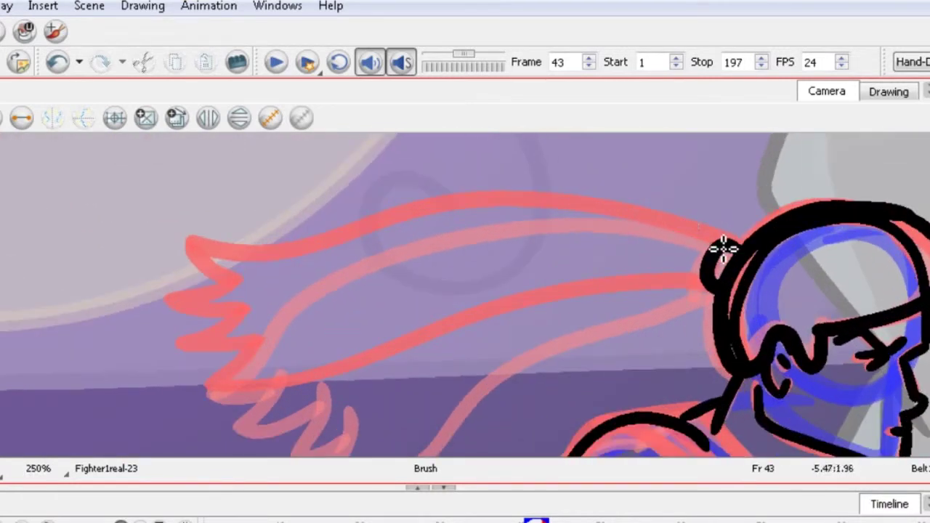
Step: Ink the flowing hair's upper edge, jagged tips and lower strands in black
left_click_drag(723, 247, 272, 331)
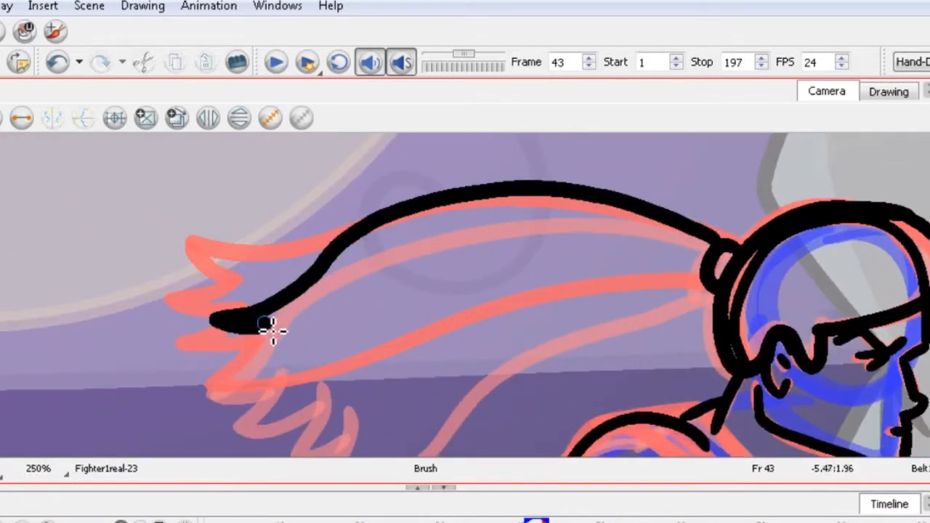
left_click_drag(273, 327, 316, 399)
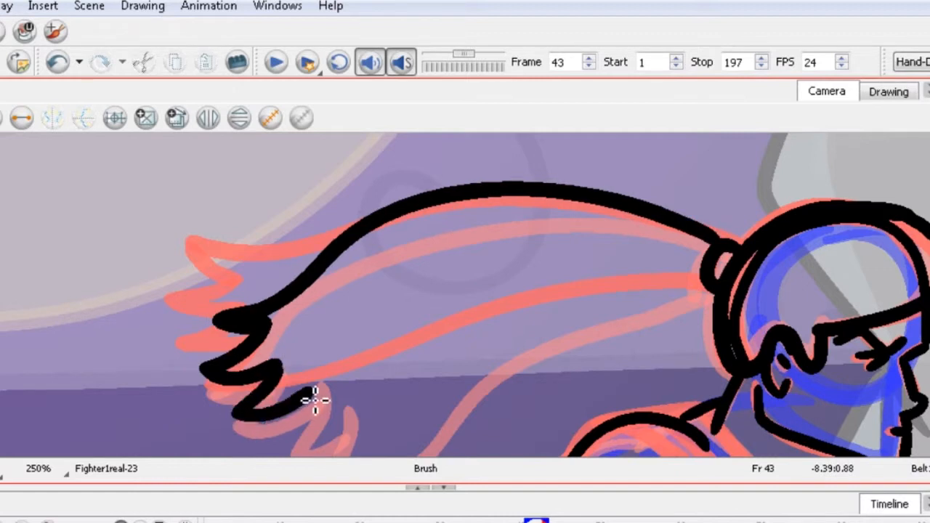
left_click_drag(313, 407, 679, 287)
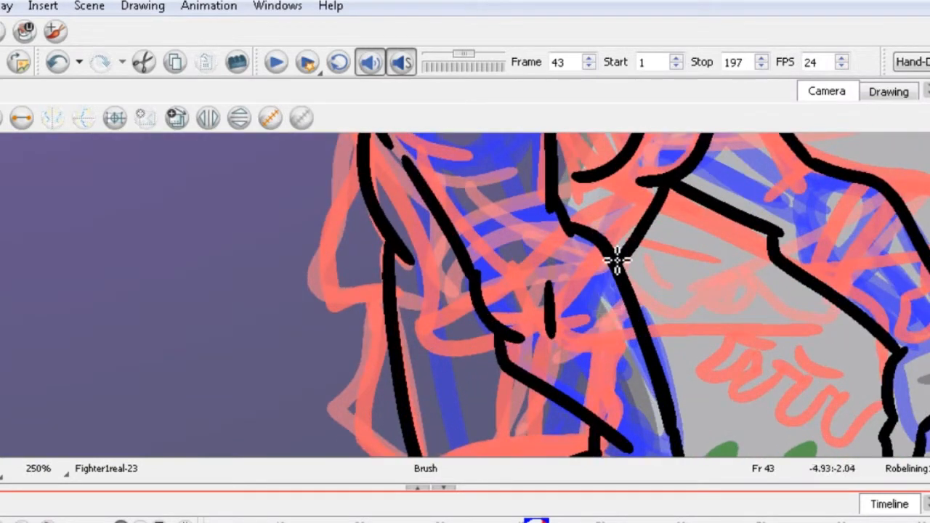
Step: Paint light grey lining over the torso fold, robe chest and sleeve
left_click_drag(621, 254, 567, 399)
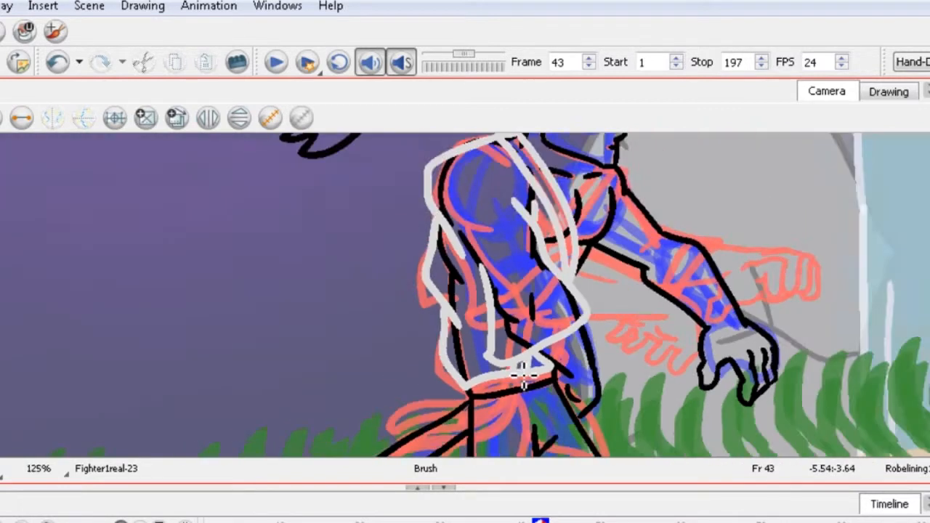
scroll("up", 3)
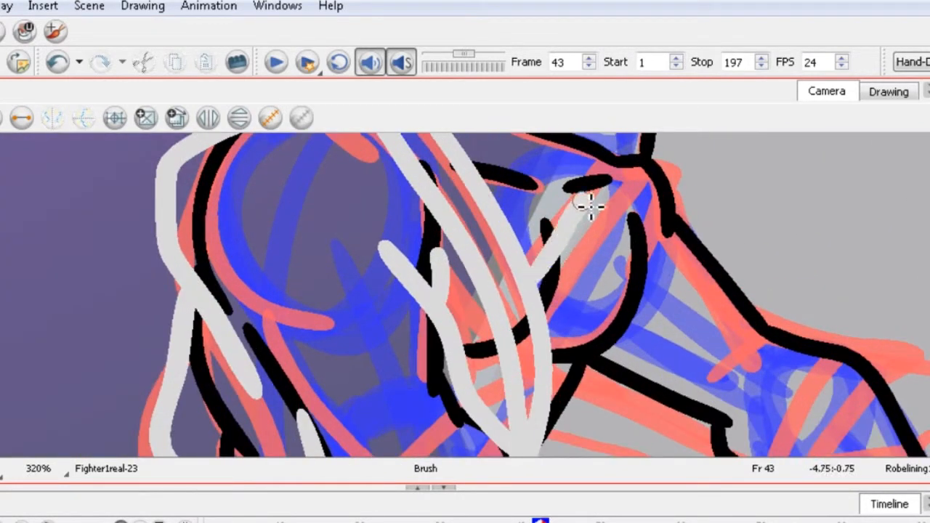
left_click_drag(588, 204, 607, 366)
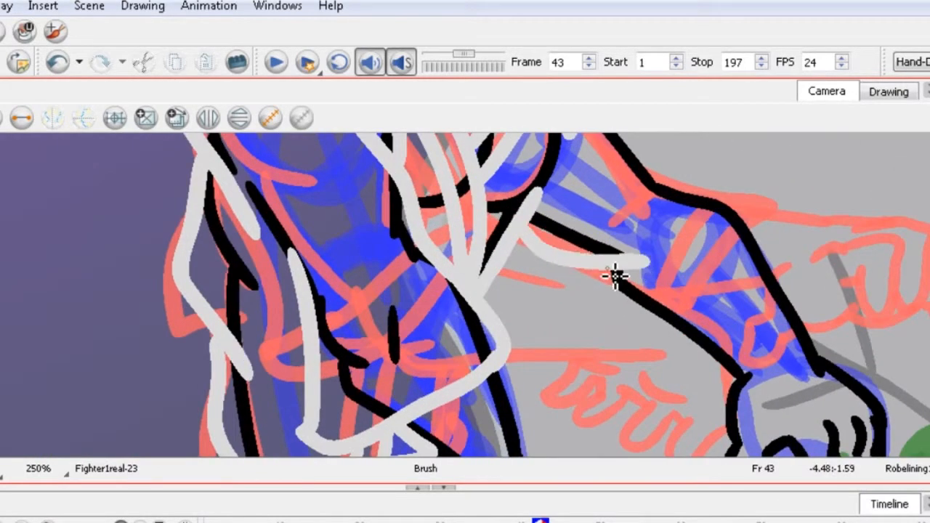
left_click_drag(614, 276, 780, 298)
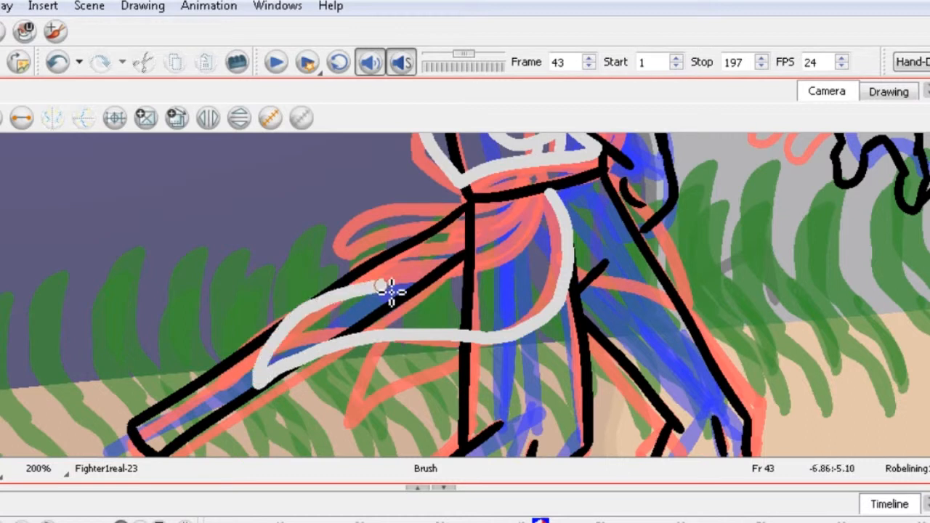
Step: Trace grey lining down the robe flap and along the lower robe
scroll("up", 3)
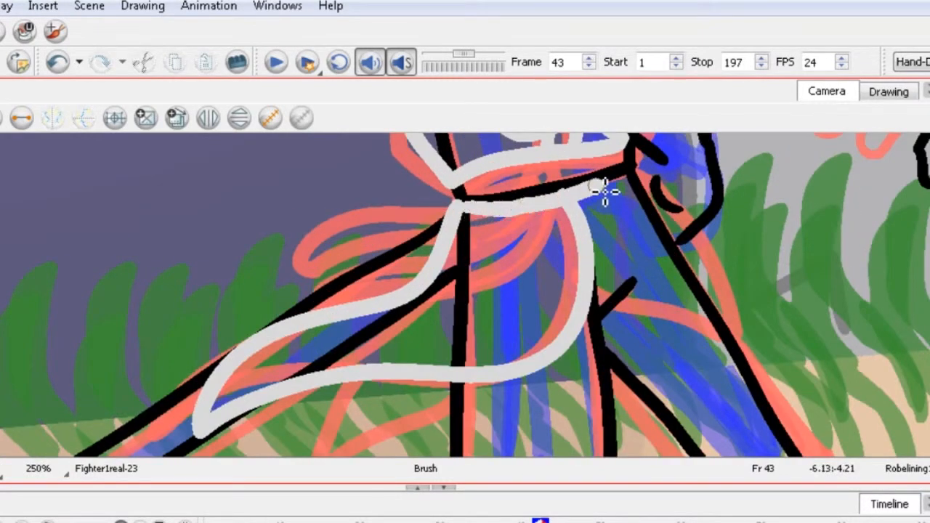
left_click_drag(603, 185, 756, 338)
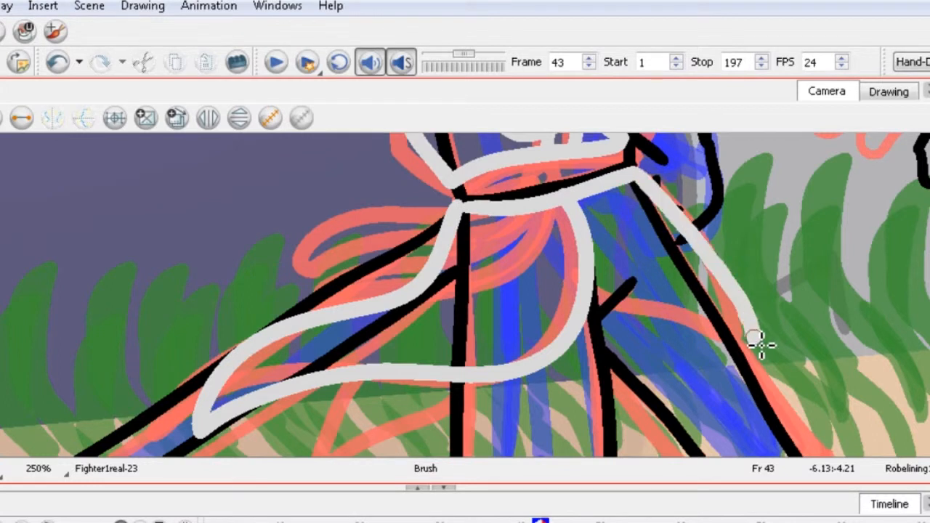
scroll("up", 3)
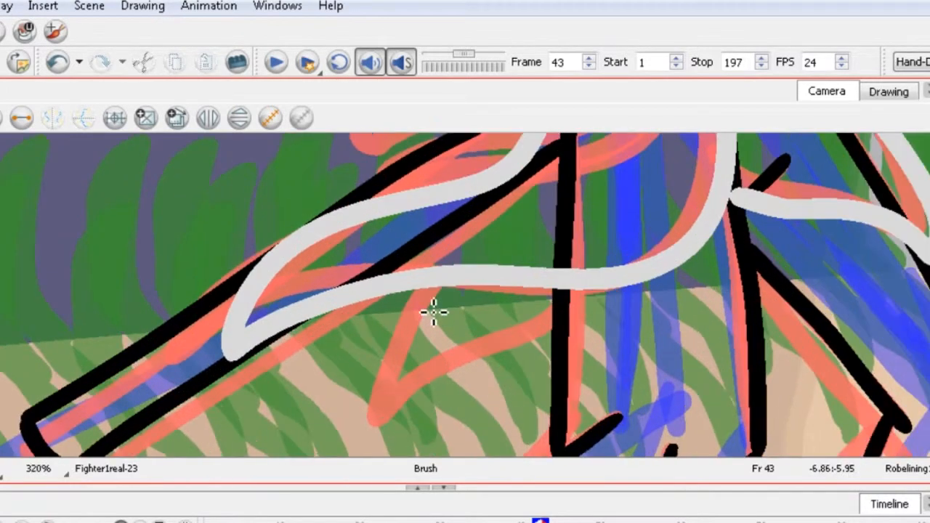
left_click_drag(432, 309, 538, 319)
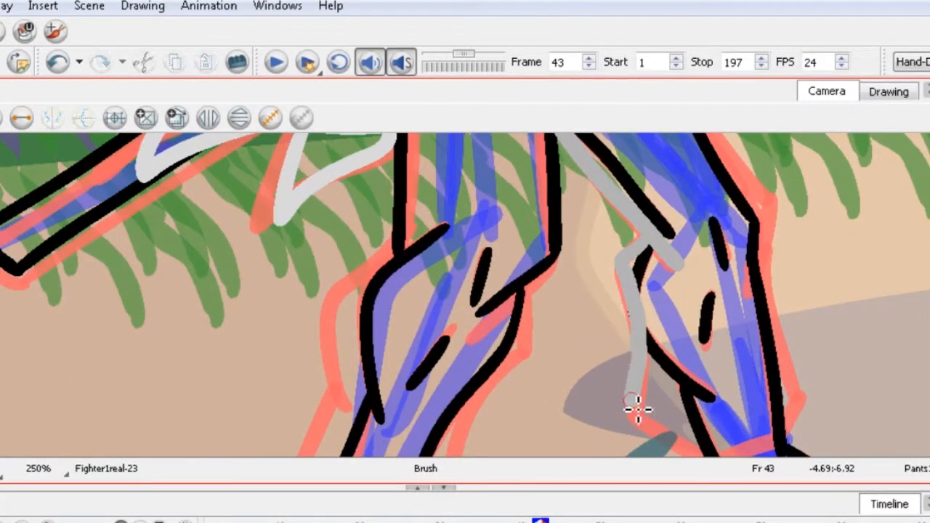
Step: Outline both trouser legs in grey and add a sandal strap over the foot
left_click_drag(636, 407, 682, 411)
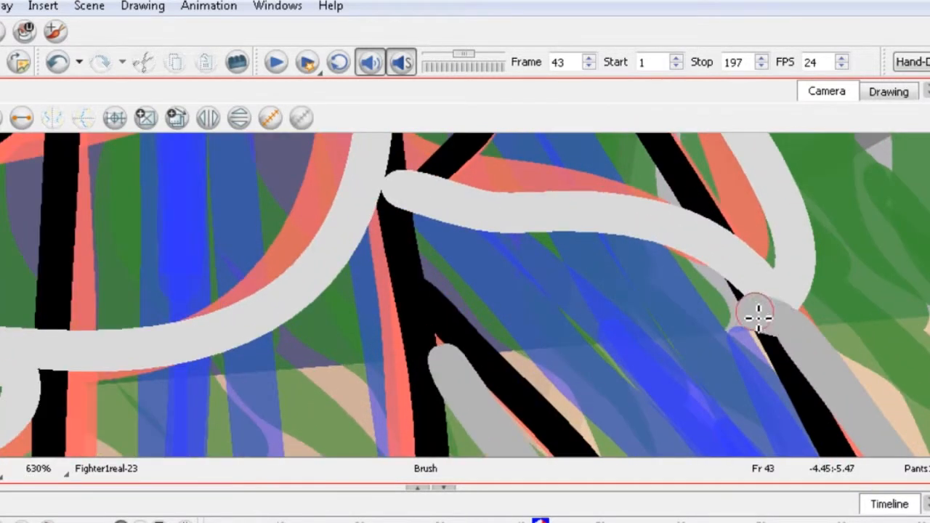
left_click_drag(756, 312, 399, 214)
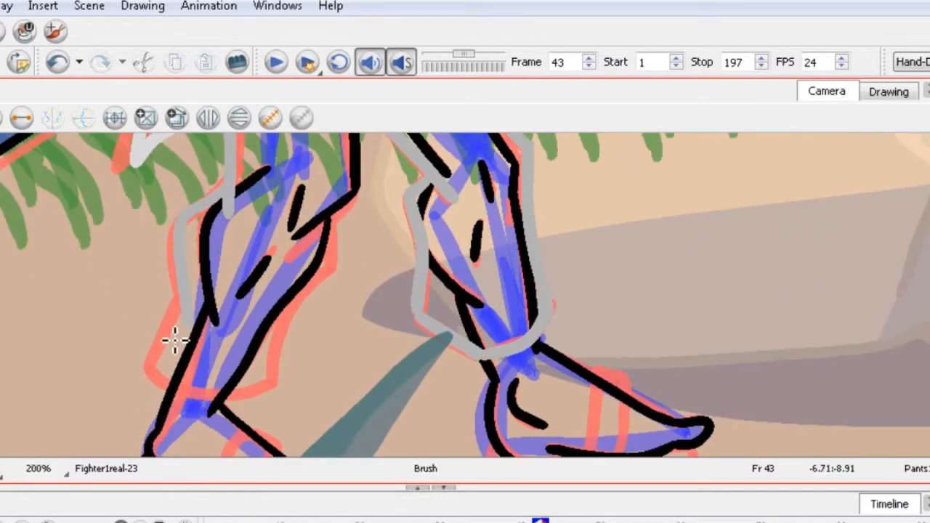
left_click_drag(175, 342, 283, 348)
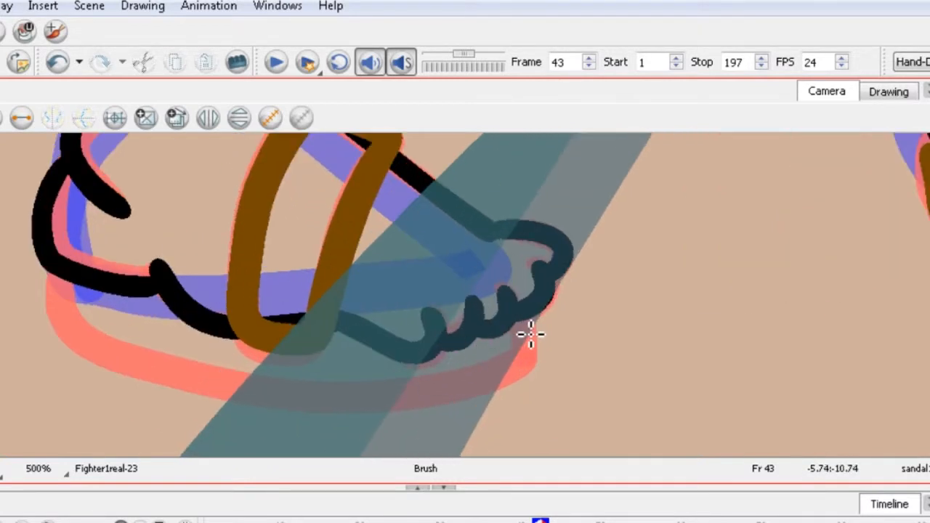
left_click_drag(531, 334, 199, 393)
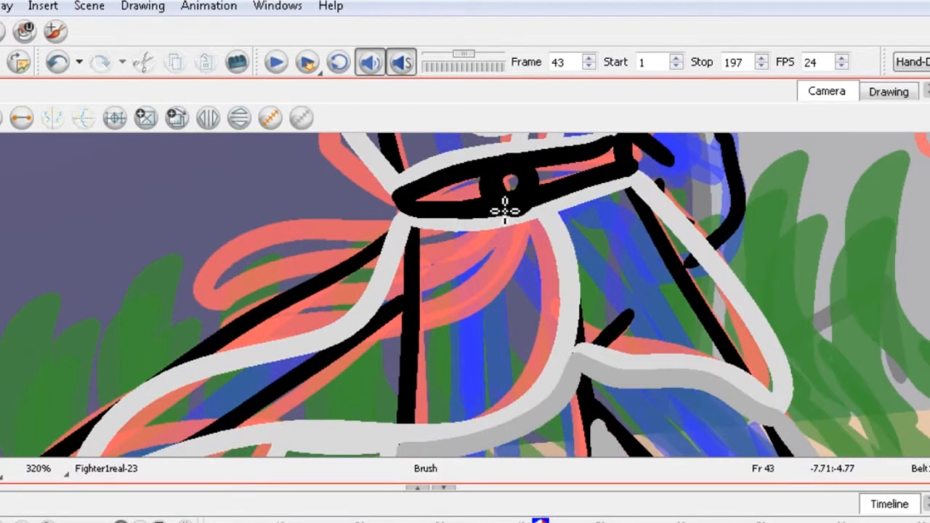
Step: Brush the black belt band across the waist
left_click_drag(505, 210, 429, 276)
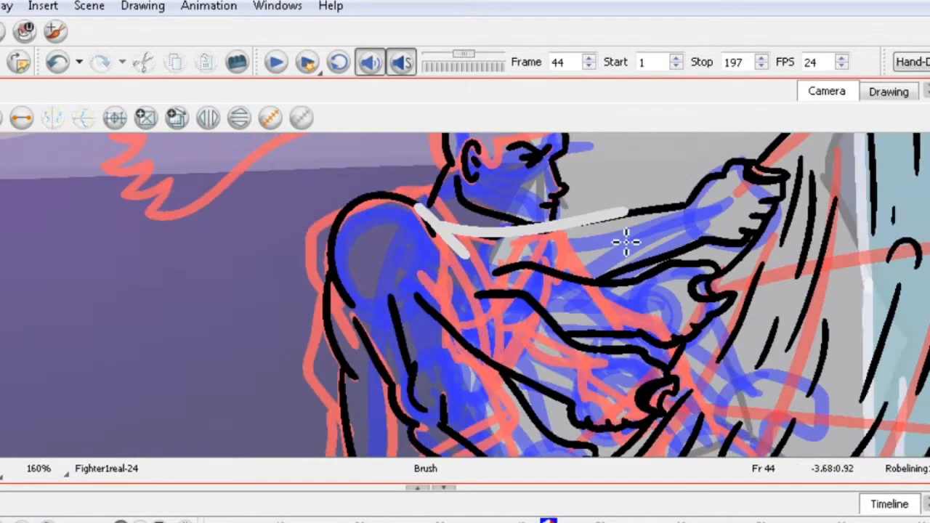
Step: On frame 44, brush grey lining across the chest and robe collar
scroll("up", 3)
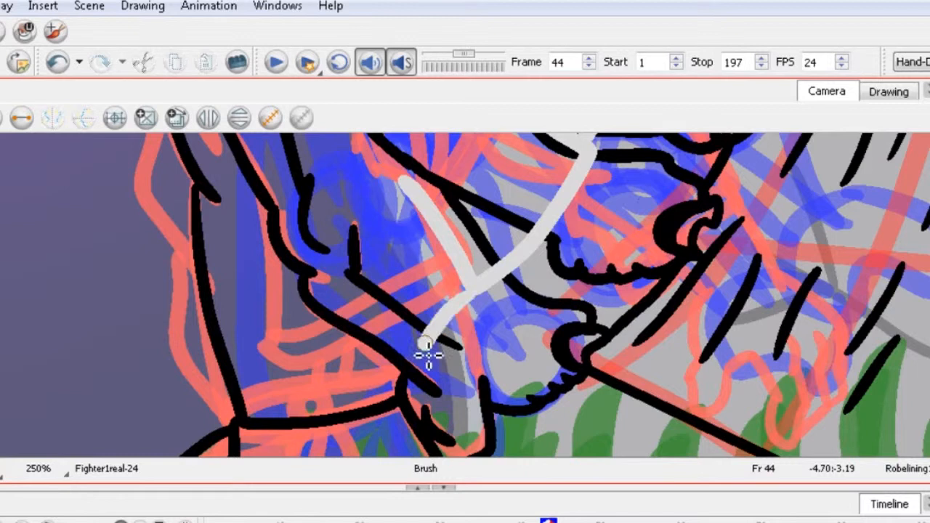
left_click_drag(428, 356, 218, 160)
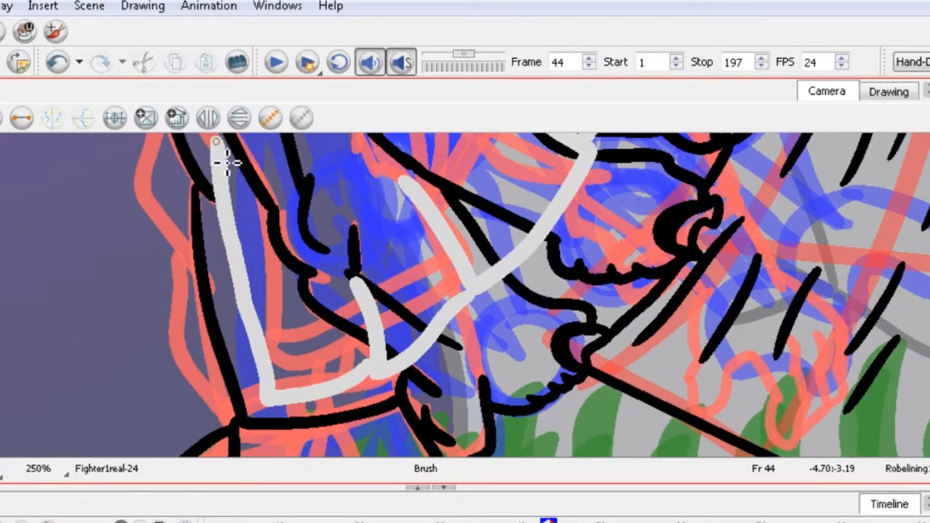
left_click_drag(232, 167, 341, 342)
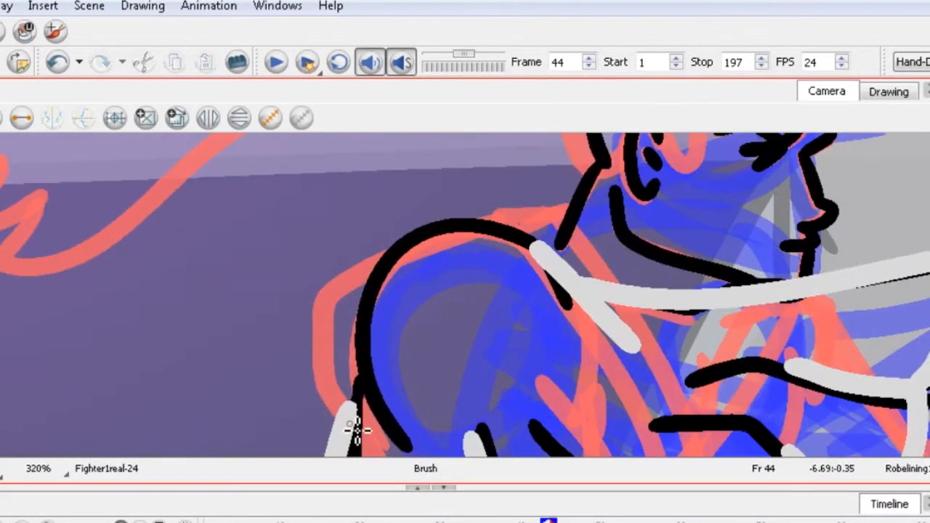
scroll("up", 3)
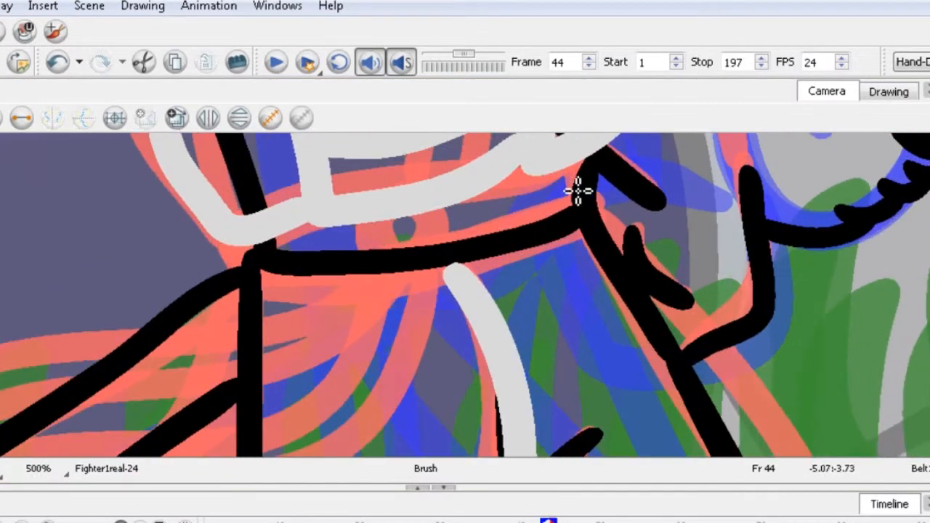
Step: Ink a thick black waist belt band plus its knot lines on frame 44
left_click_drag(578, 192, 327, 240)
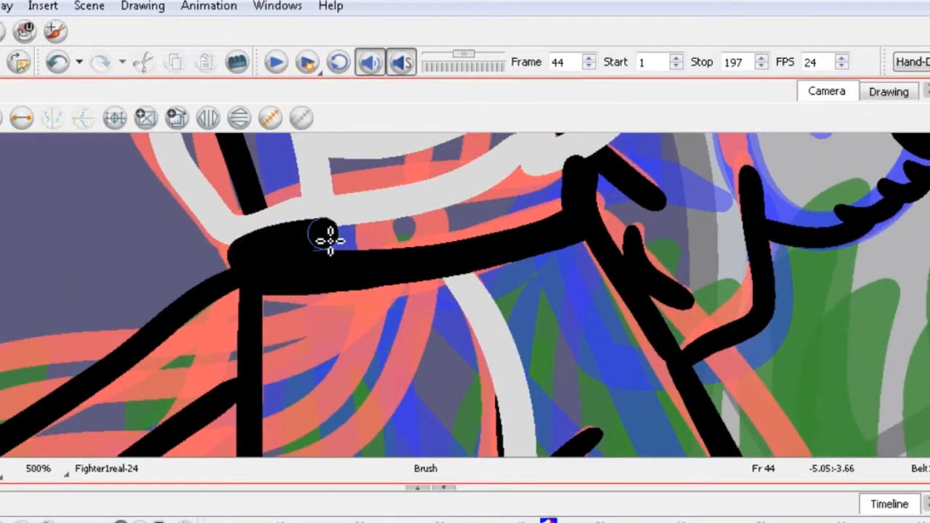
left_click_drag(327, 239, 418, 217)
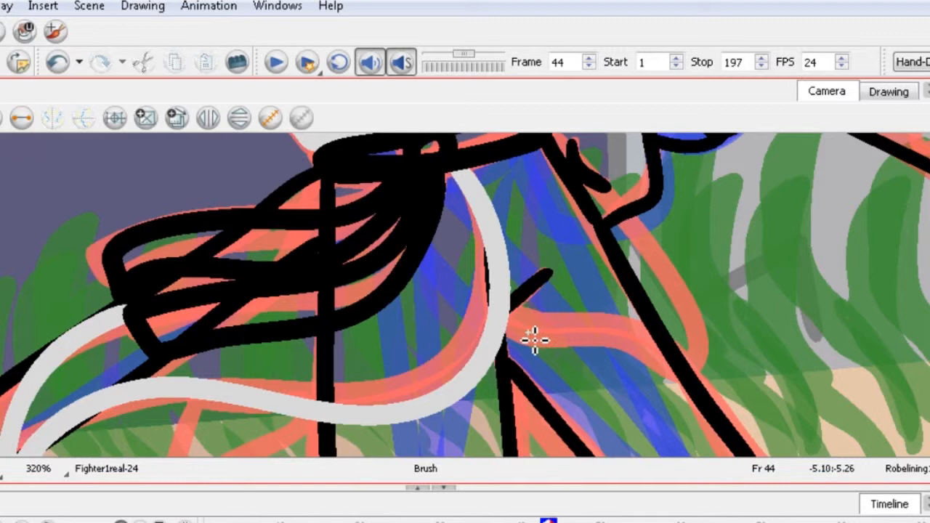
left_click_drag(531, 338, 683, 298)
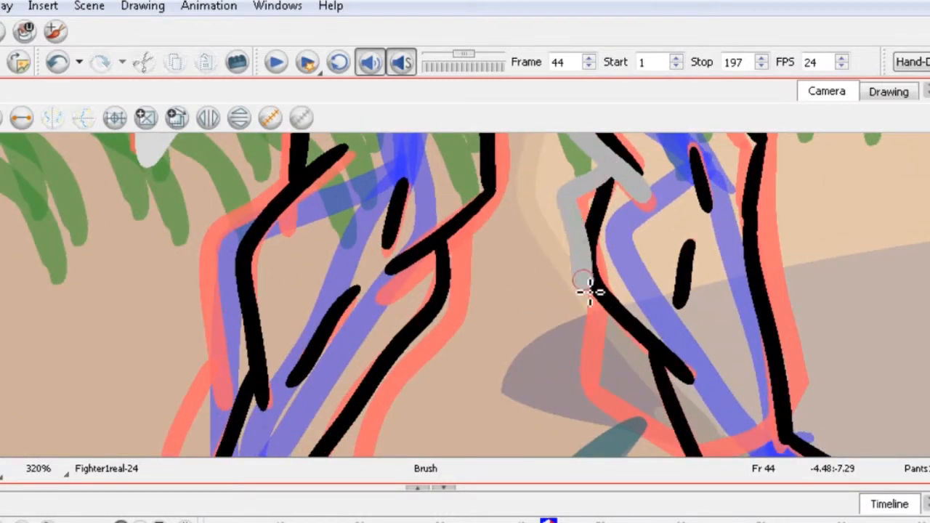
Step: Brush grey outlines along the right and left trouser legs on frame 44
left_click_drag(589, 291, 690, 425)
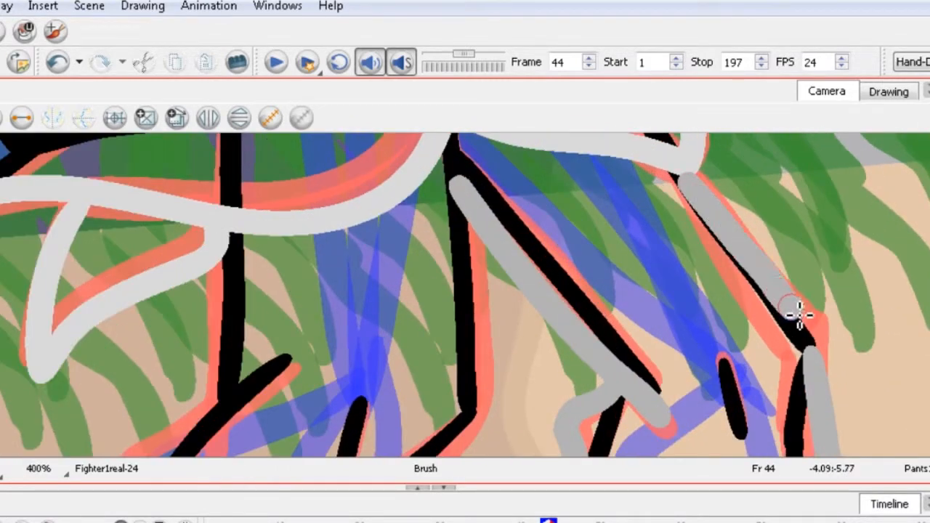
scroll("up", 3)
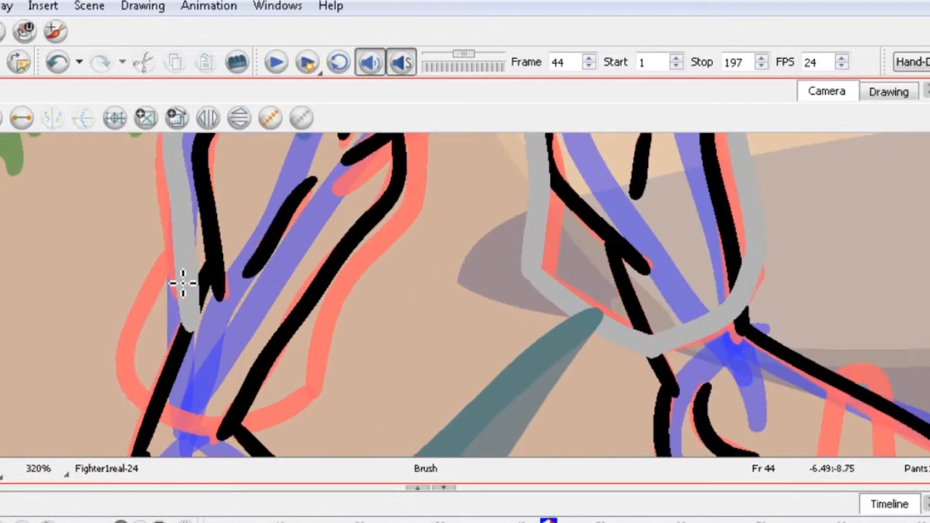
left_click_drag(181, 283, 411, 225)
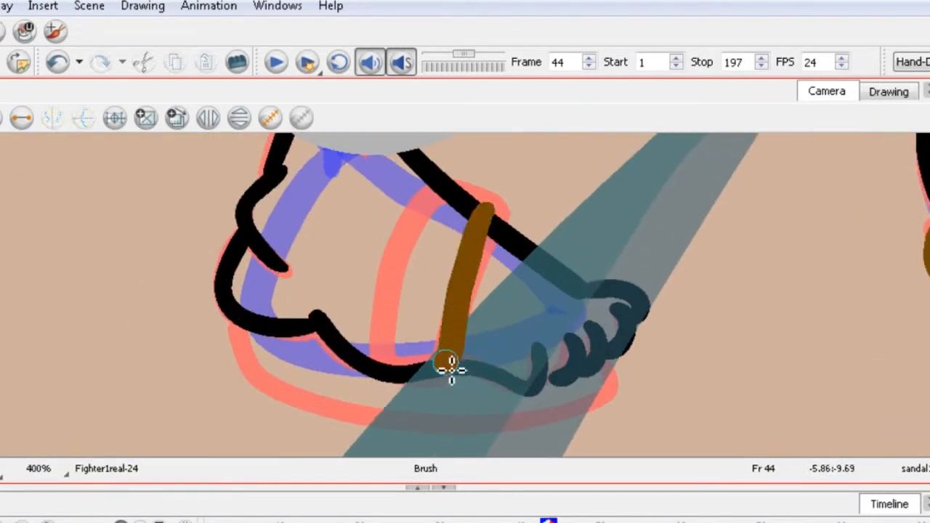
Step: Paint a closed brown strap loop around the foot on frame 44
left_click_drag(450, 363, 603, 378)
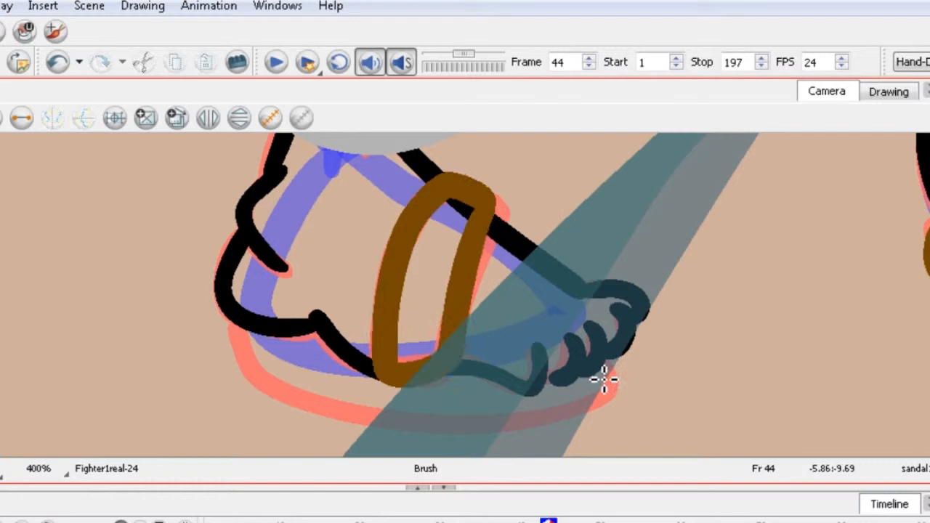
left_click_drag(603, 382, 236, 330)
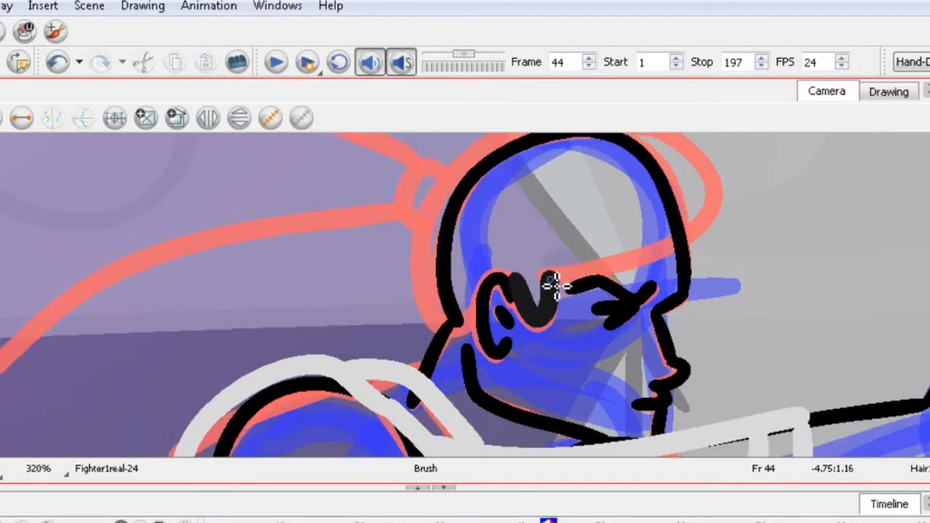
Step: Ink the black hairline and extend the ponytail line on frame 44
left_click_drag(556, 287, 429, 229)
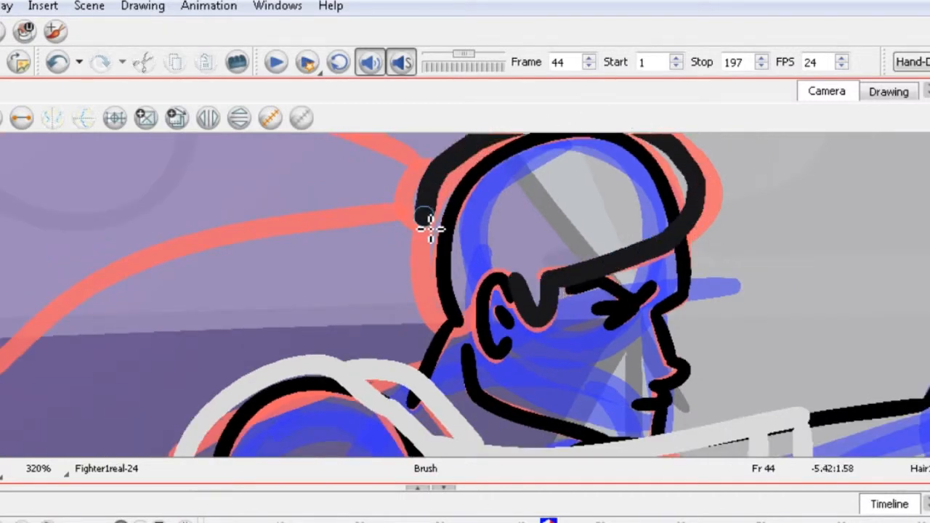
scroll("down", 3)
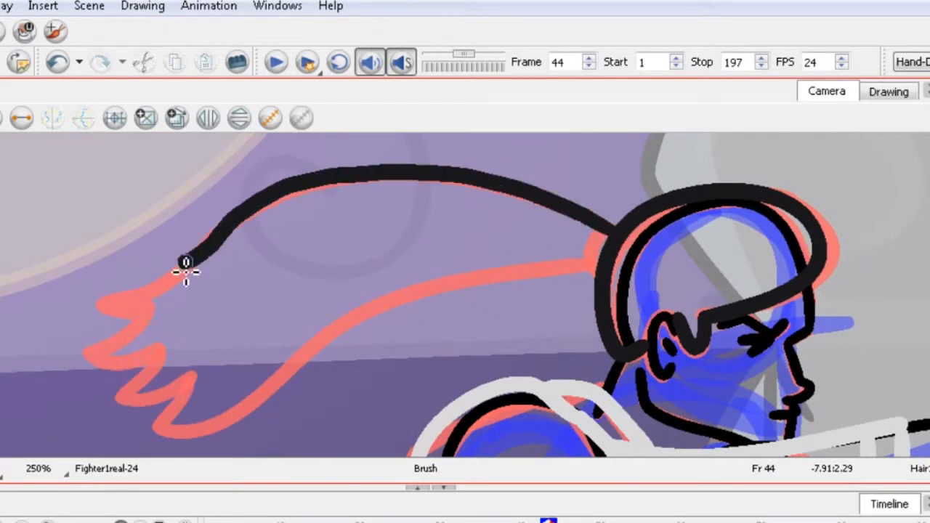
left_click_drag(185, 262, 185, 370)
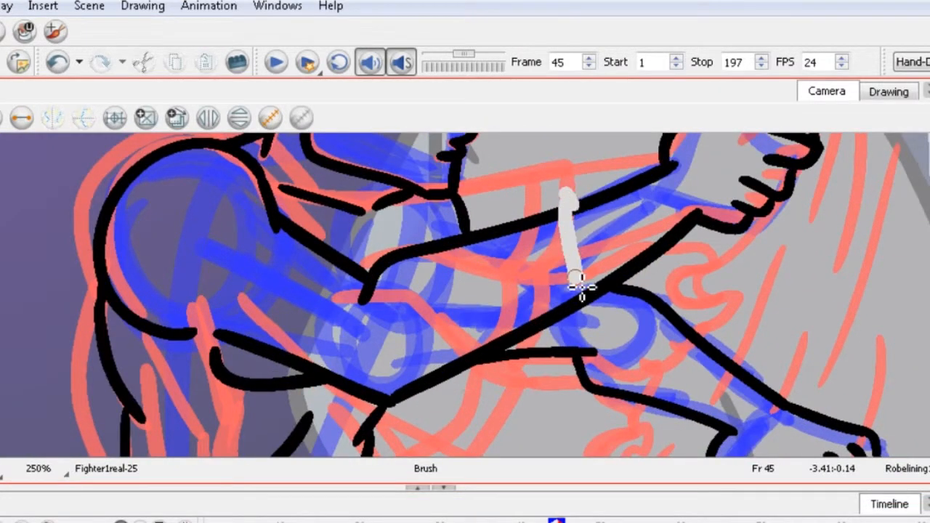
Step: Brush grey lining over frame 45's chest, upper robe, shoulder, sleeve and collar
left_click_drag(582, 283, 468, 421)
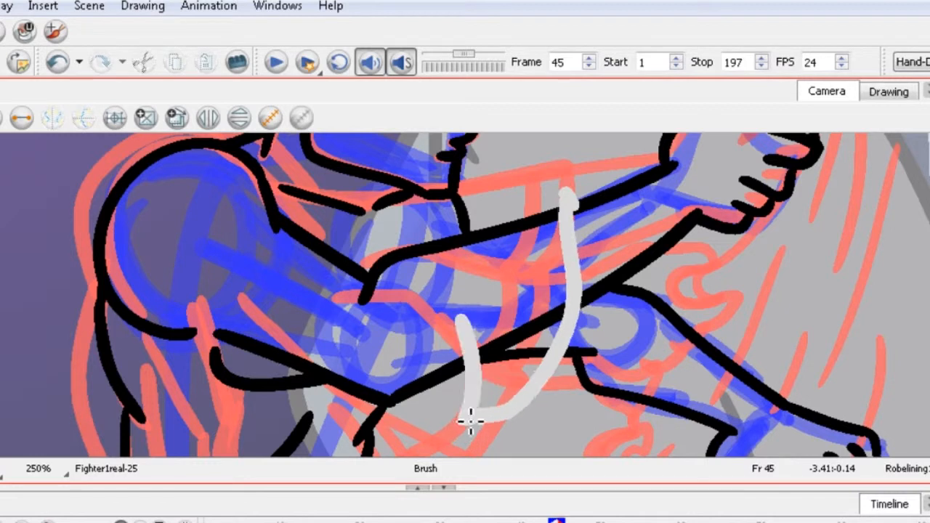
left_click_drag(468, 425, 254, 385)
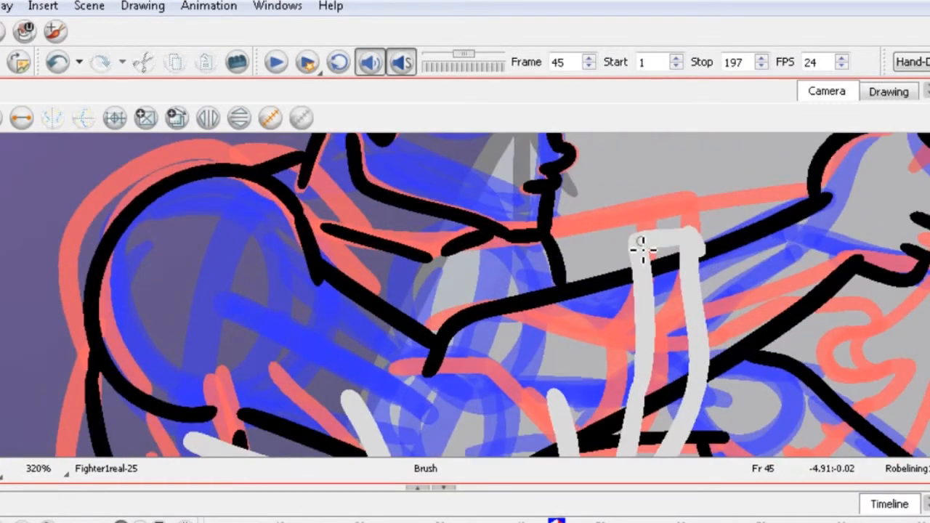
left_click_drag(643, 251, 312, 240)
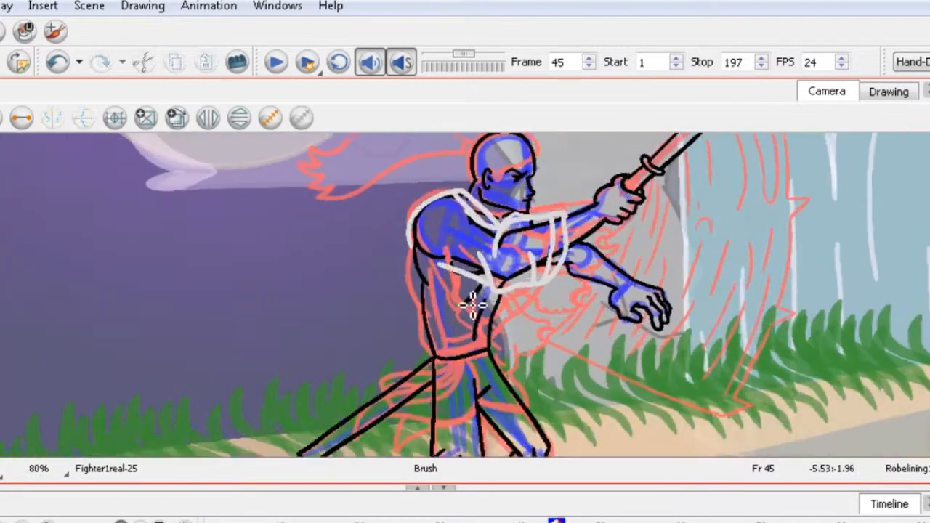
scroll("up", 3)
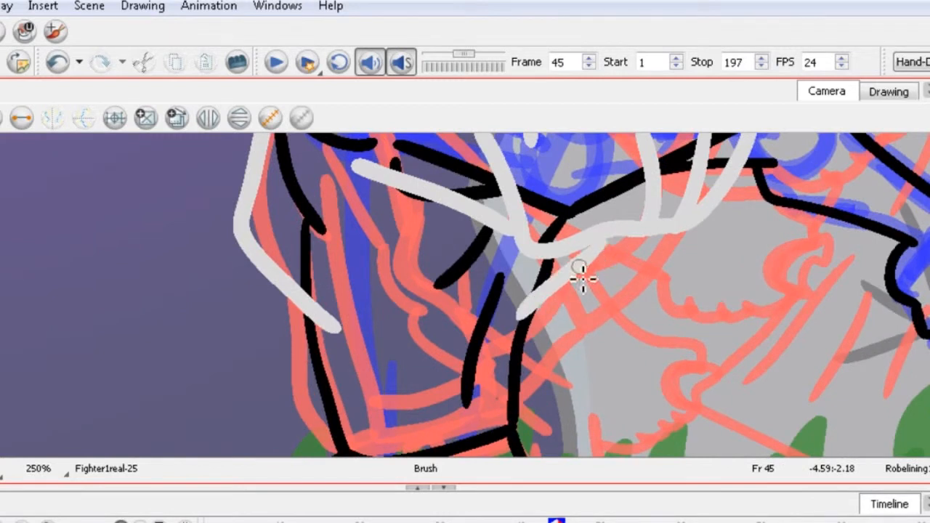
left_click_drag(581, 279, 305, 410)
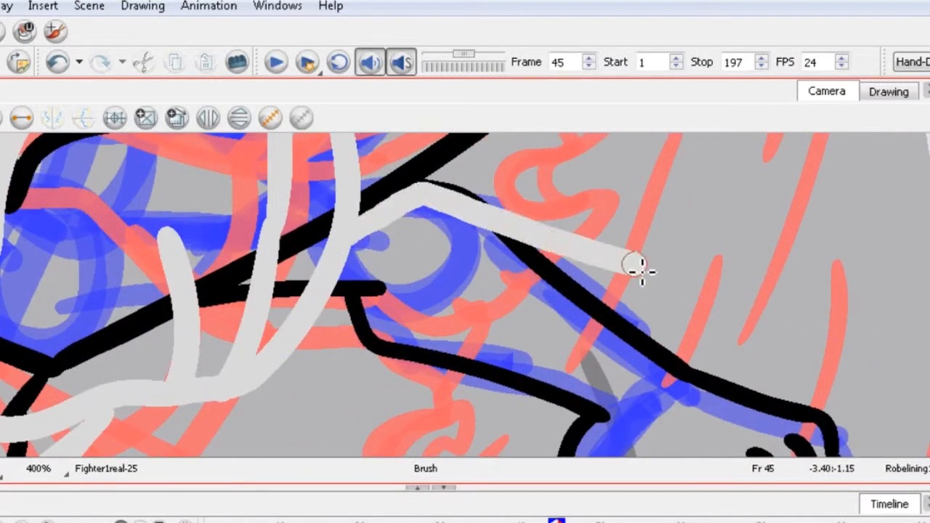
left_click_drag(636, 269, 349, 327)
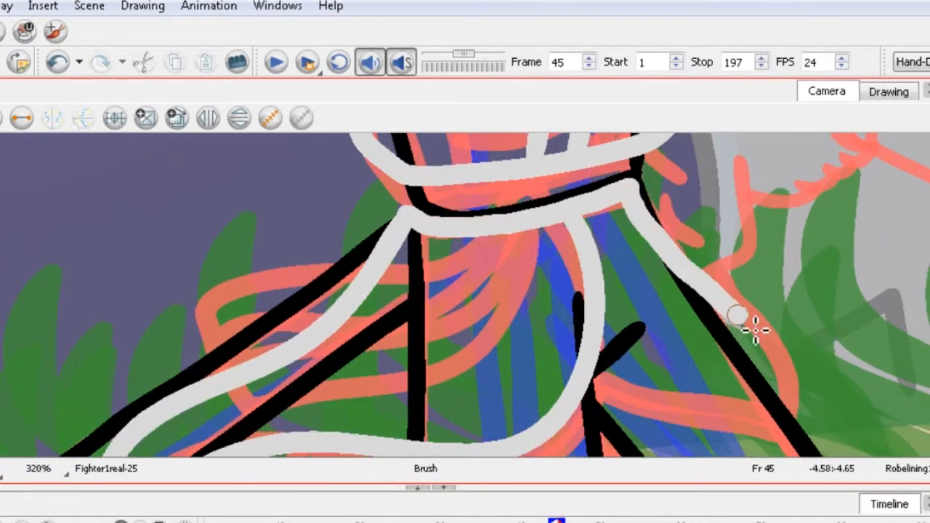
left_click_drag(741, 320, 690, 262)
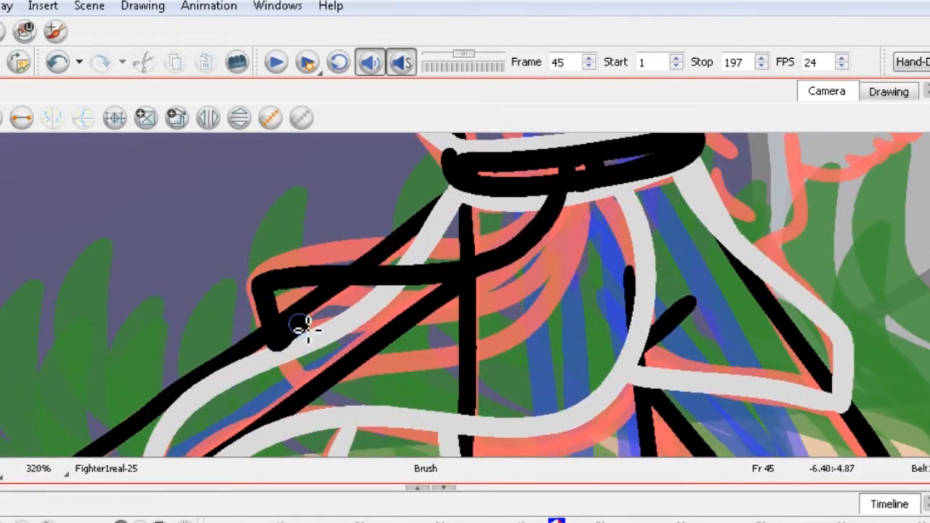
Step: Ink the black belt at the waist, then add grey lining over lower robe folds and legs
left_click_drag(305, 326, 461, 320)
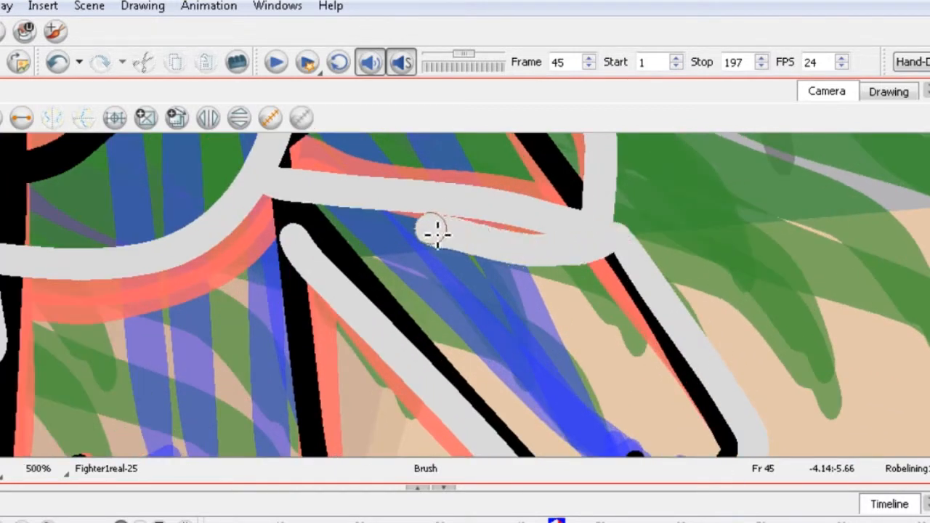
left_click_drag(436, 233, 498, 240)
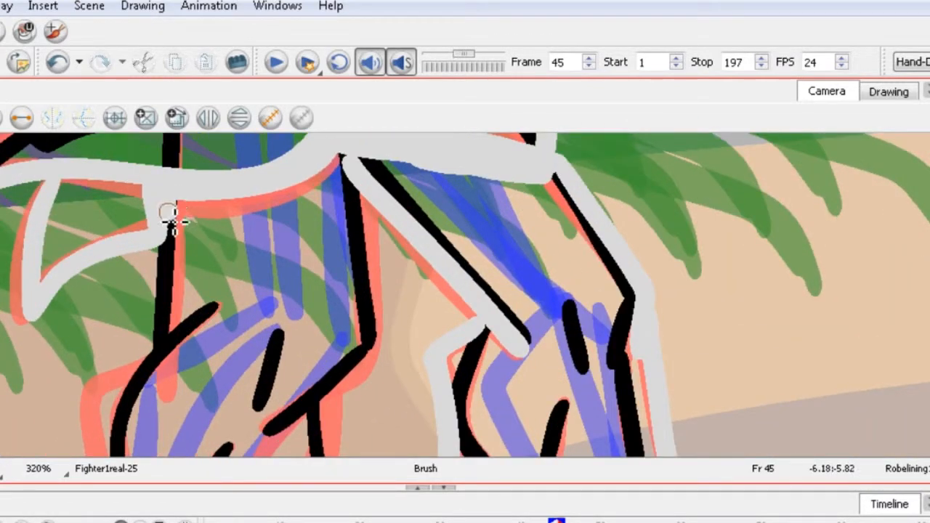
left_click_drag(175, 215, 174, 407)
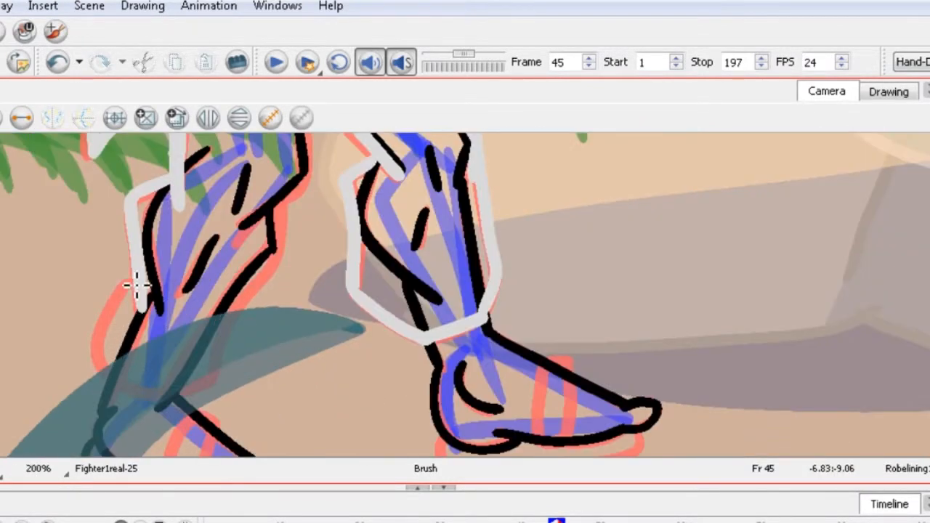
left_click_drag(138, 283, 294, 210)
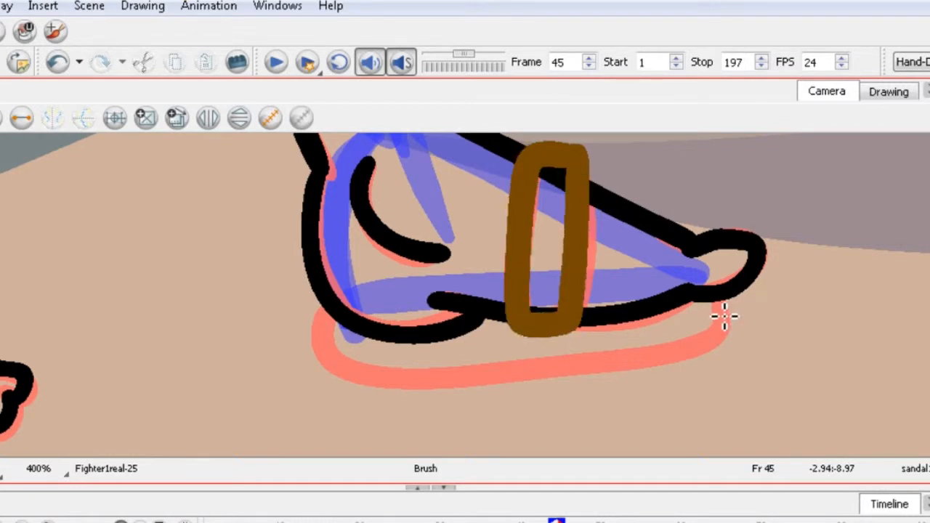
Step: Paint brown straps over both sandals and trace the black ponytail line
left_click_drag(719, 324, 331, 323)
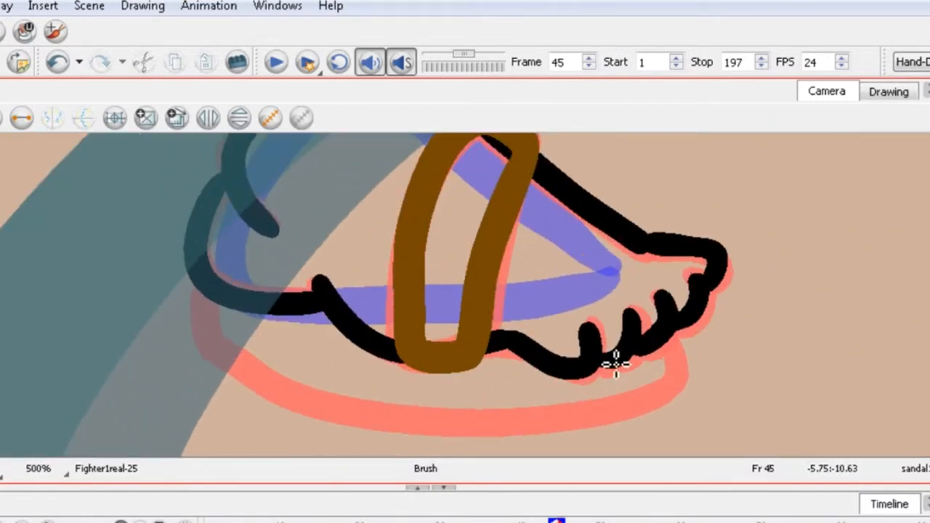
left_click_drag(617, 367, 289, 403)
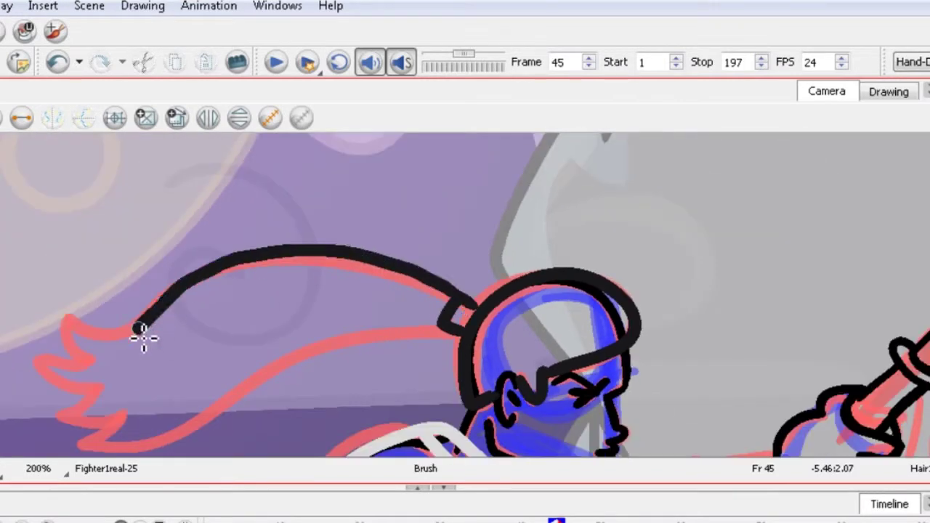
left_click_drag(138, 334, 269, 392)
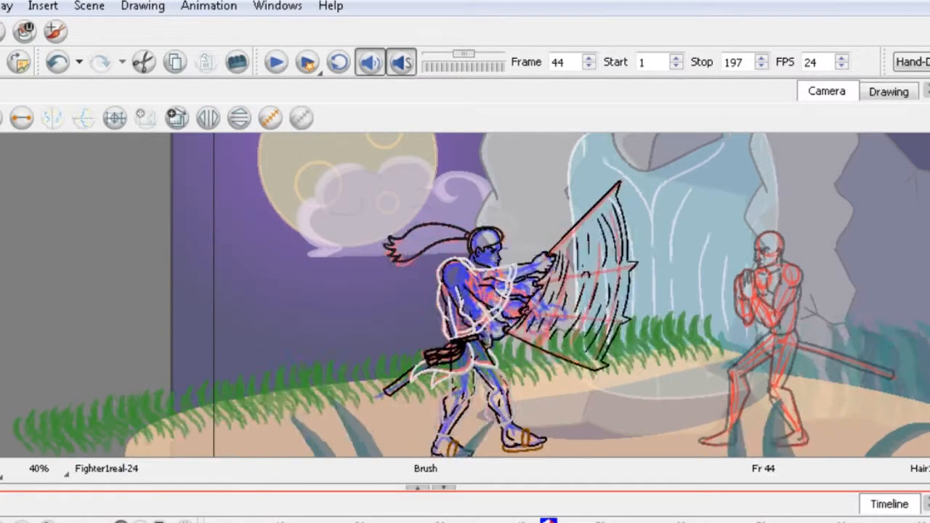
Step: Play and stop the animation, then ink the ear, hairline and ponytail on frame 47
left_click(274, 61)
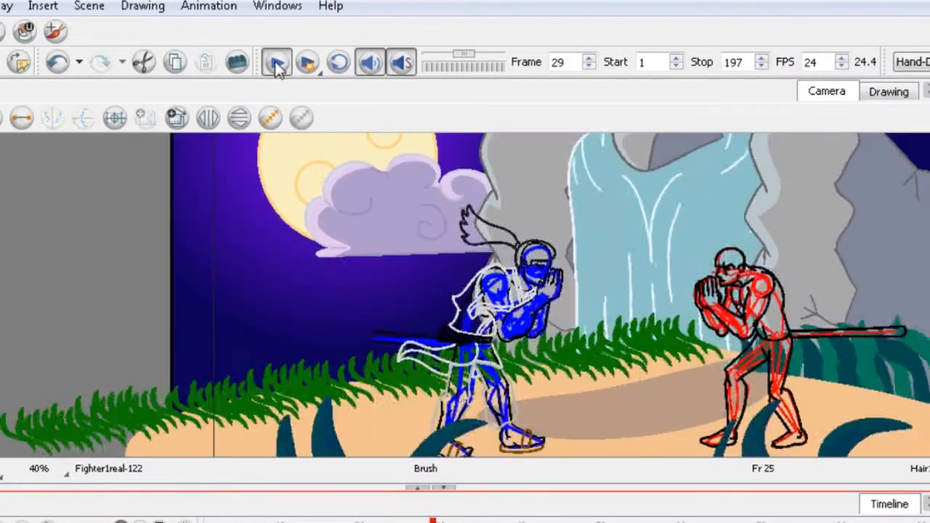
left_click(276, 62)
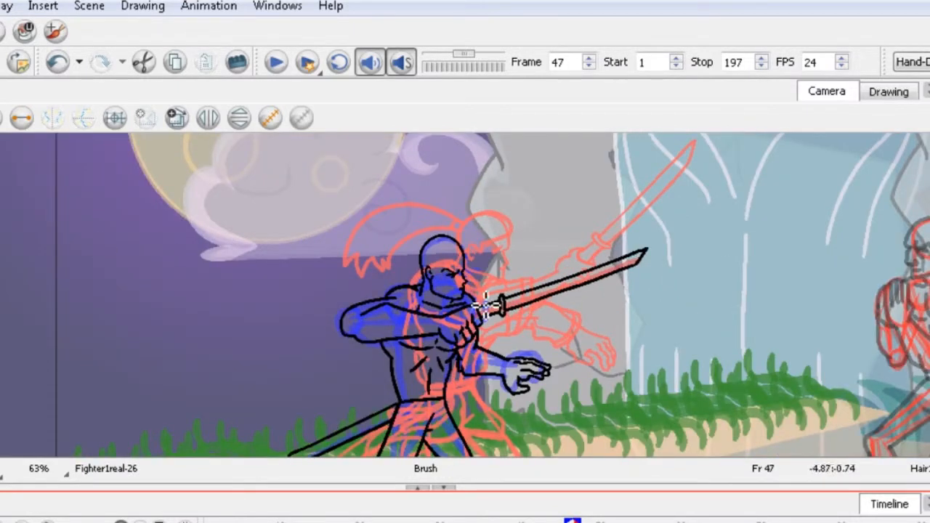
scroll("up", 3)
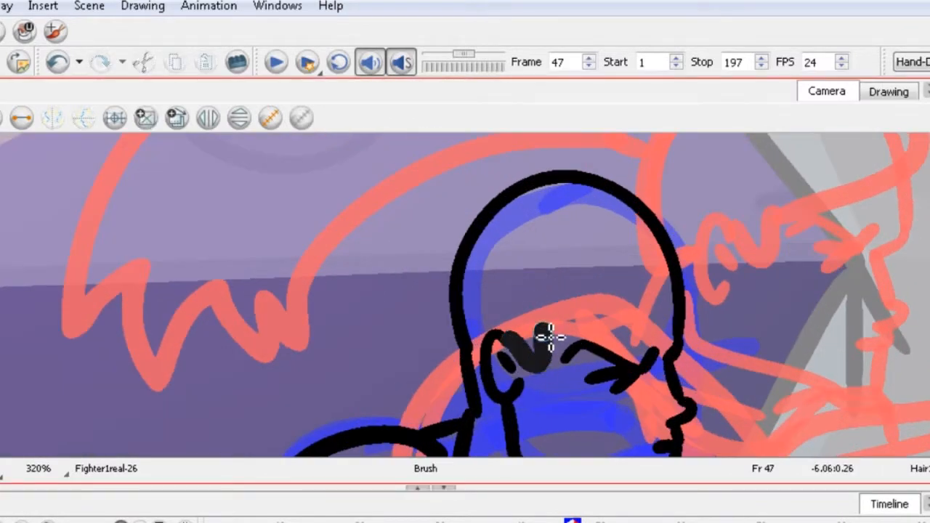
left_click_drag(549, 338, 675, 287)
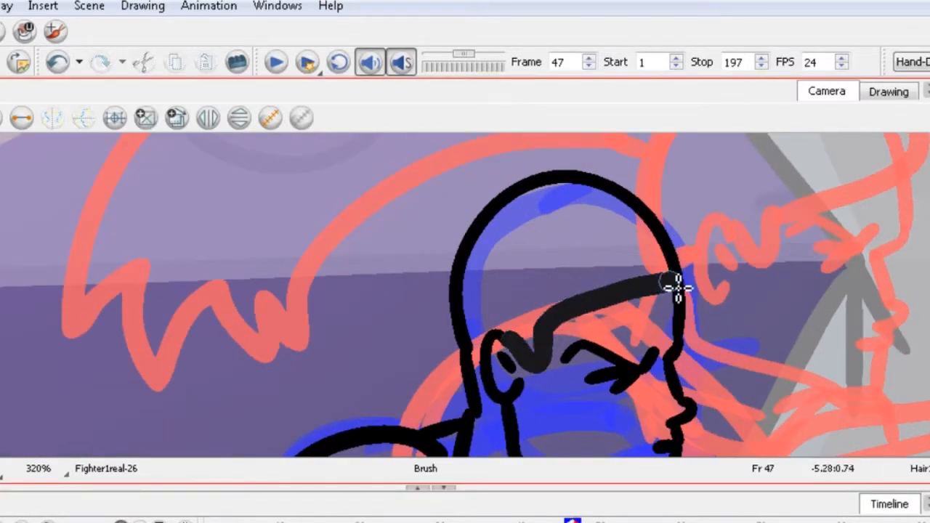
left_click_drag(668, 283, 491, 181)
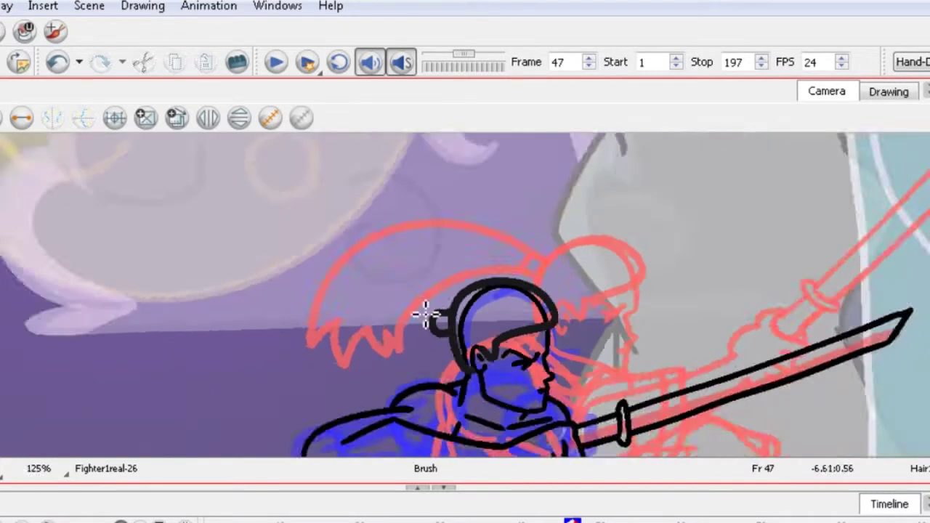
scroll("up", 3)
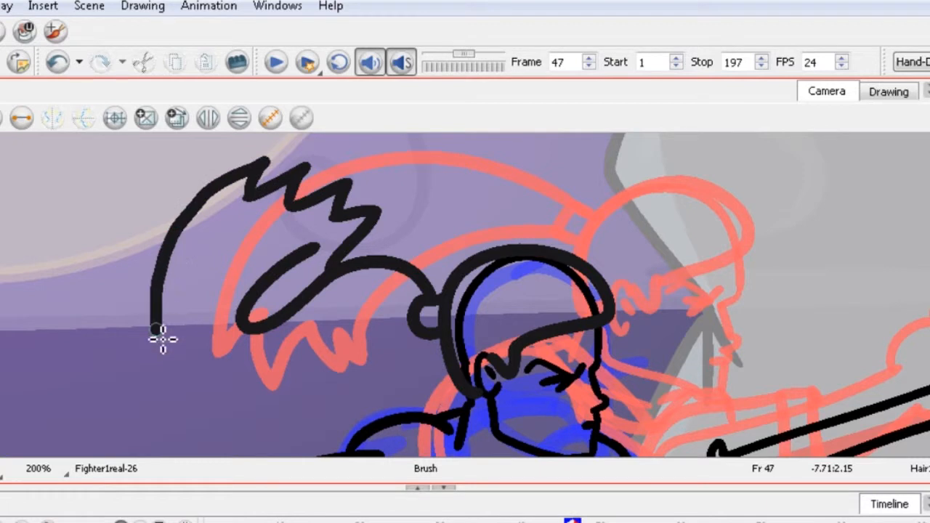
left_click_drag(152, 335, 494, 407)
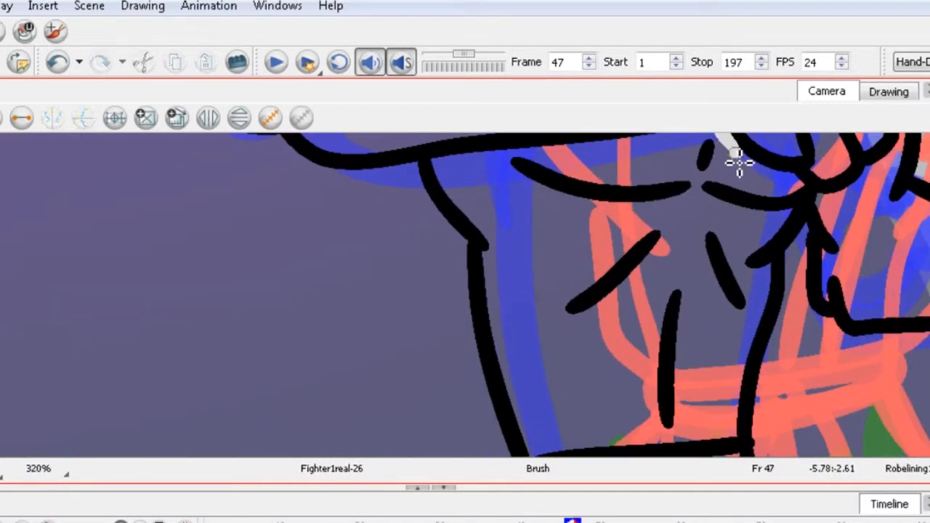
Step: Brush grey lining down frame 47's robe edge, front fold, right side and lower robe
left_click_drag(734, 152, 617, 349)
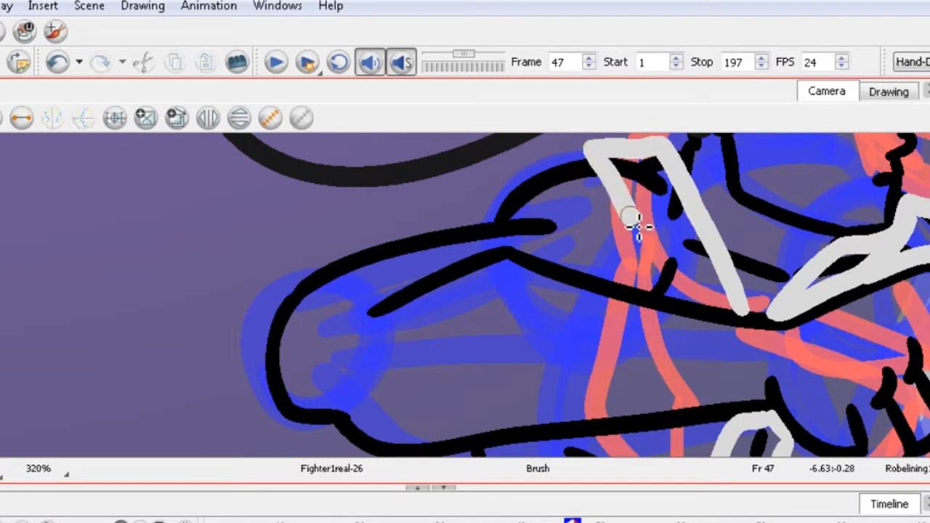
scroll("up", 3)
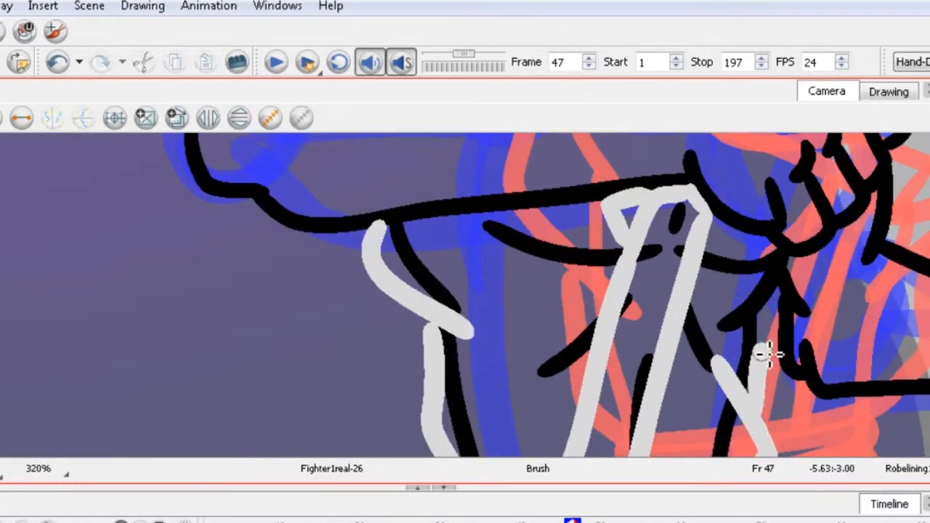
left_click_drag(763, 356, 715, 265)
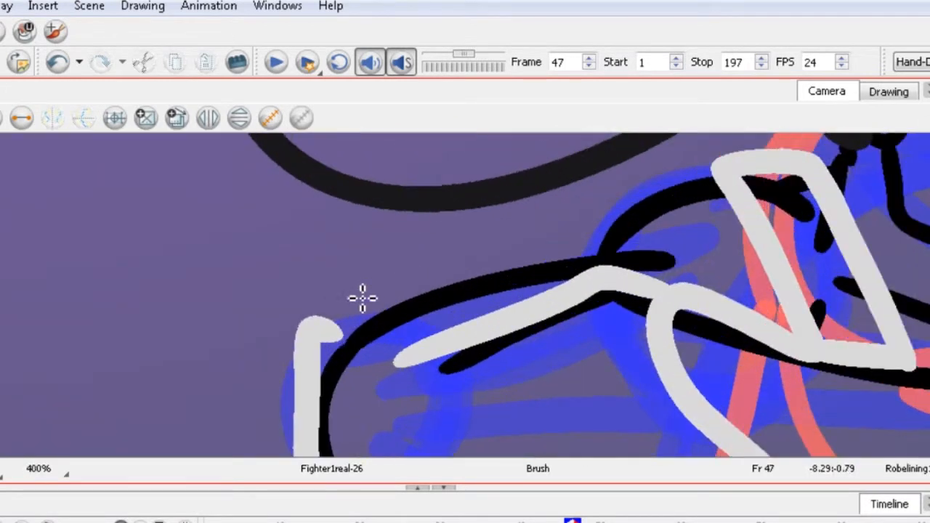
left_click_drag(356, 305, 592, 243)
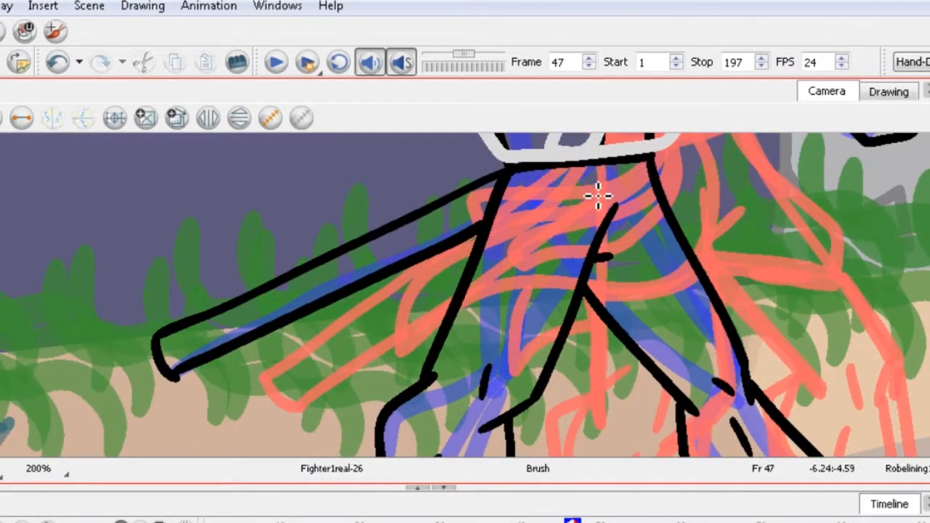
left_click_drag(599, 196, 454, 331)
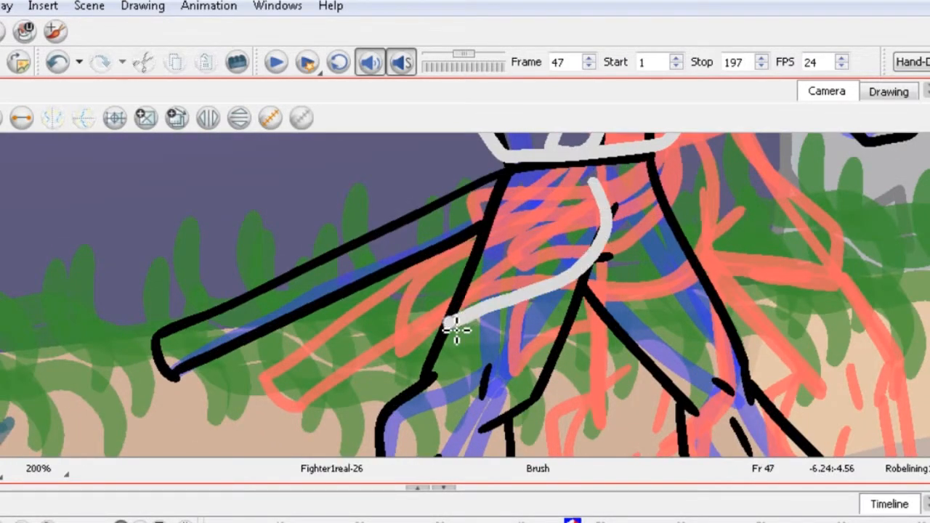
left_click_drag(457, 331, 389, 375)
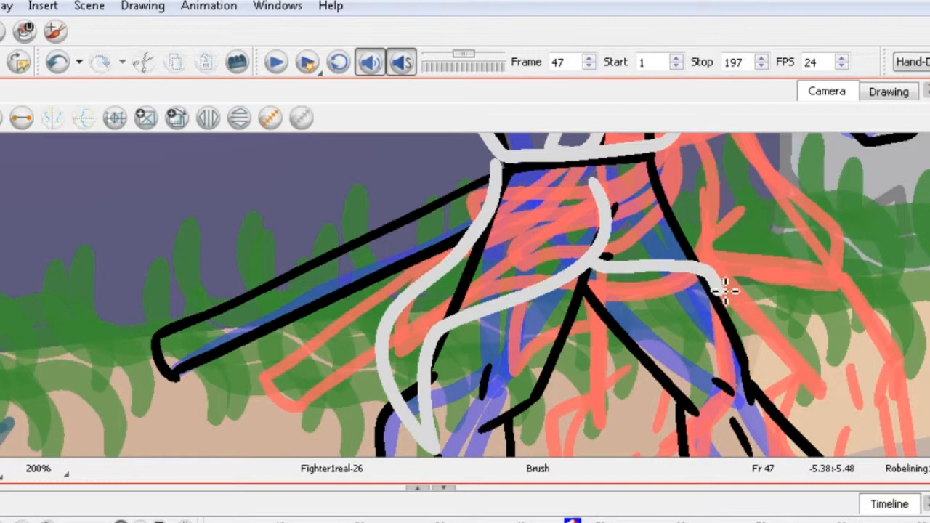
left_click_drag(726, 284, 639, 363)
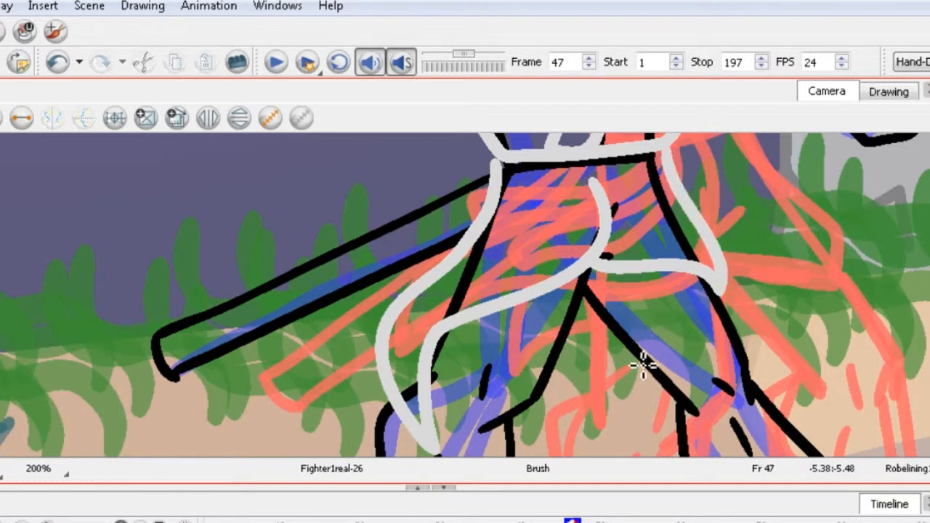
left_click_drag(640, 363, 603, 327)
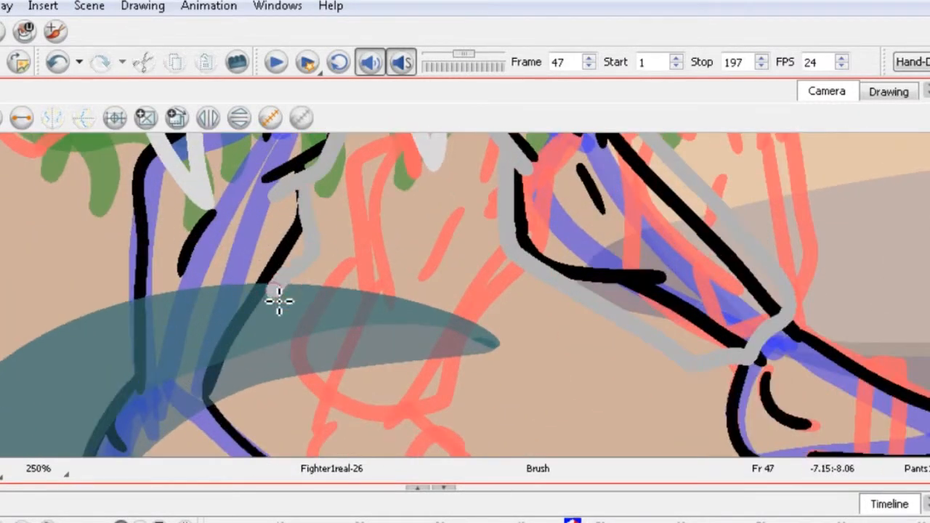
Step: Add grey lining near the legs and paint a brown sandal strap across the foot
left_click_drag(279, 300, 135, 240)
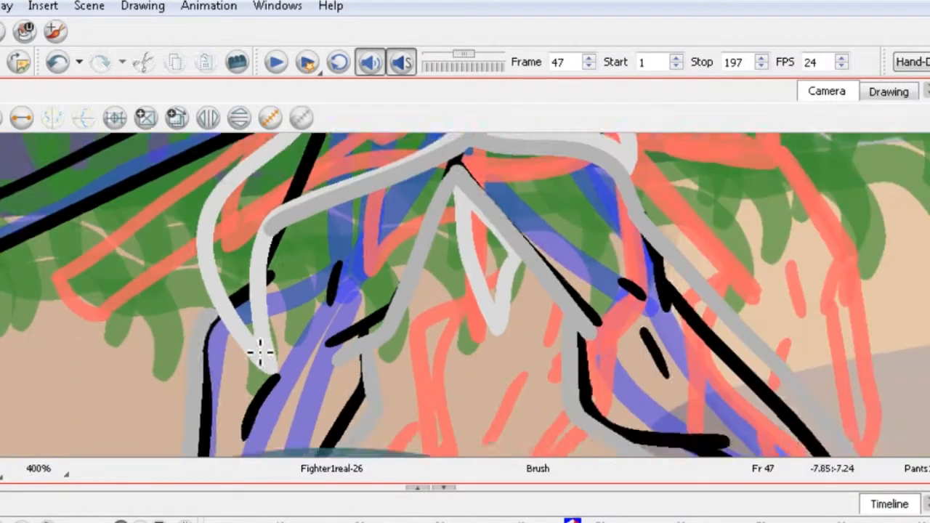
scroll("up", 3)
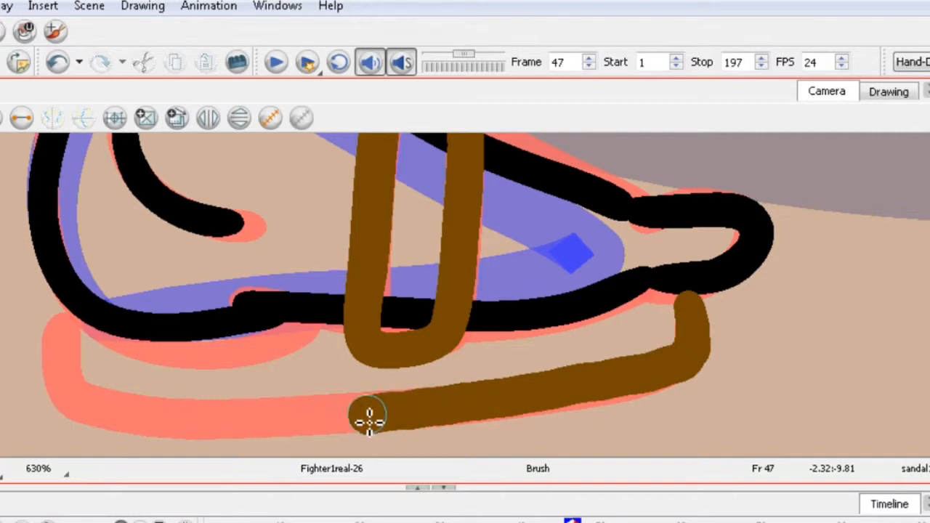
left_click_drag(371, 418, 73, 345)
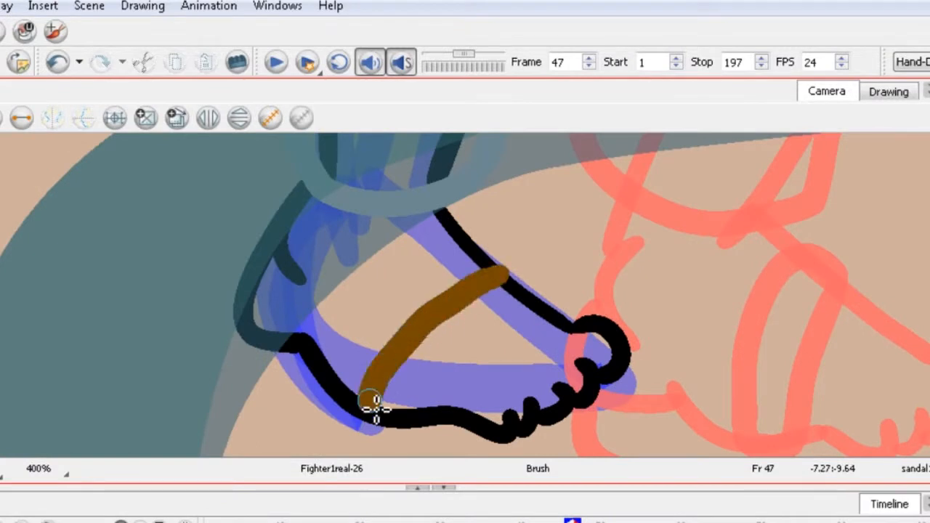
scroll("down", 3)
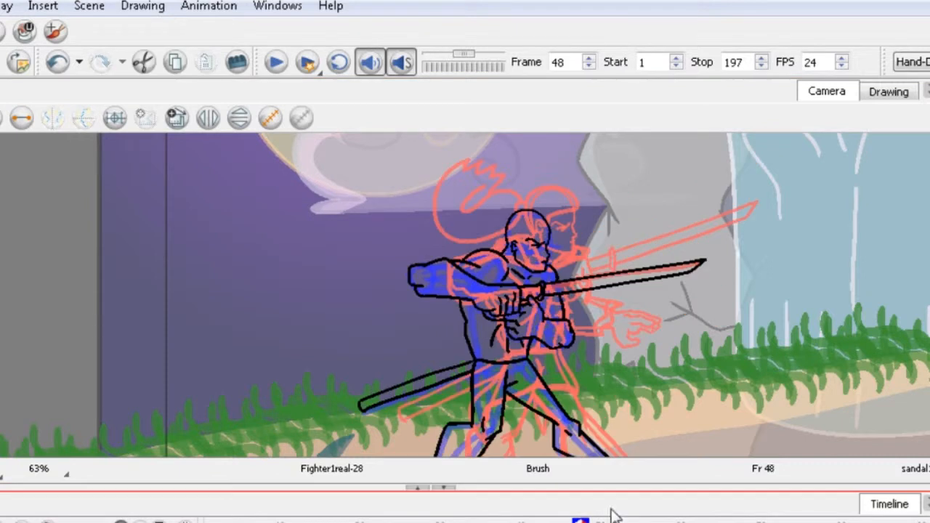
Step: Ink frame 48's hair strokes, scalp outline and flowing ponytail in black
scroll("up", 3)
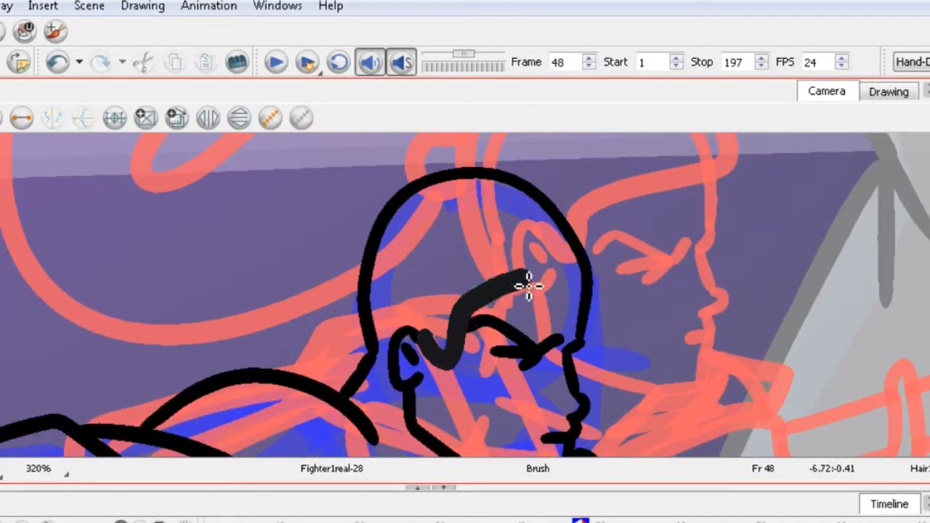
left_click_drag(529, 285, 347, 290)
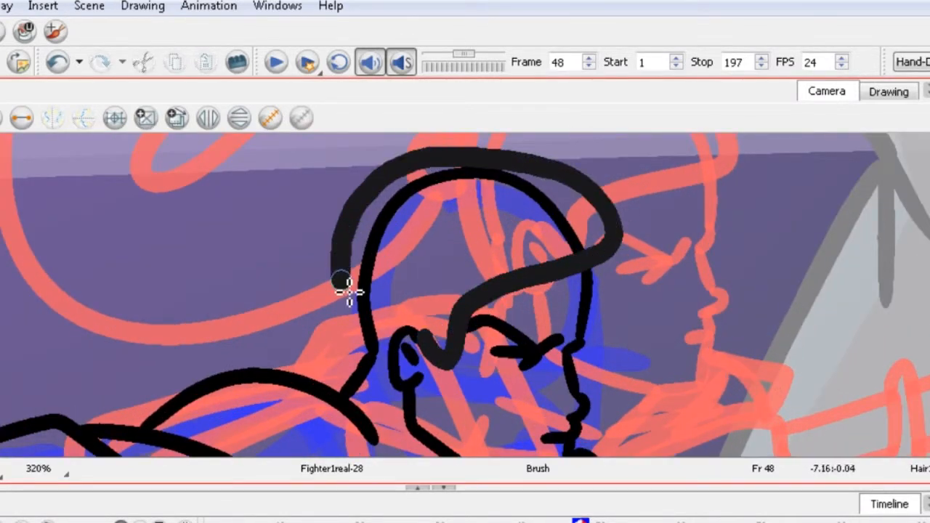
left_click_drag(348, 290, 418, 344)
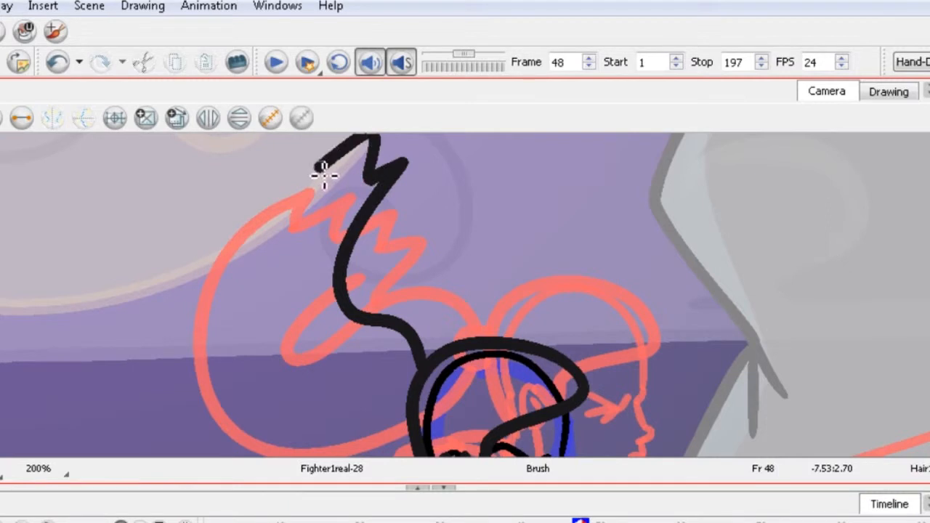
left_click_drag(323, 178, 404, 414)
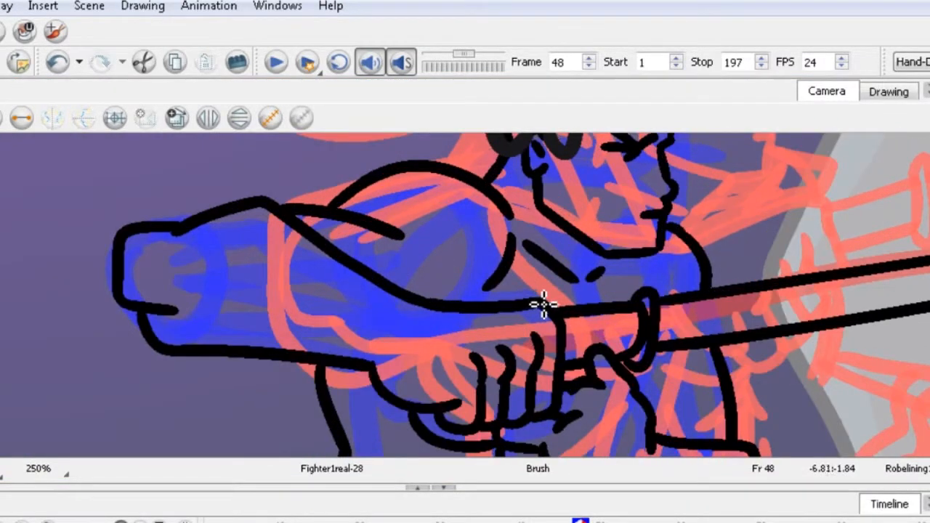
Step: Trace grey lining along the shoulder, sleeve, lower sleeve edge and forearm
left_click_drag(545, 303, 356, 196)
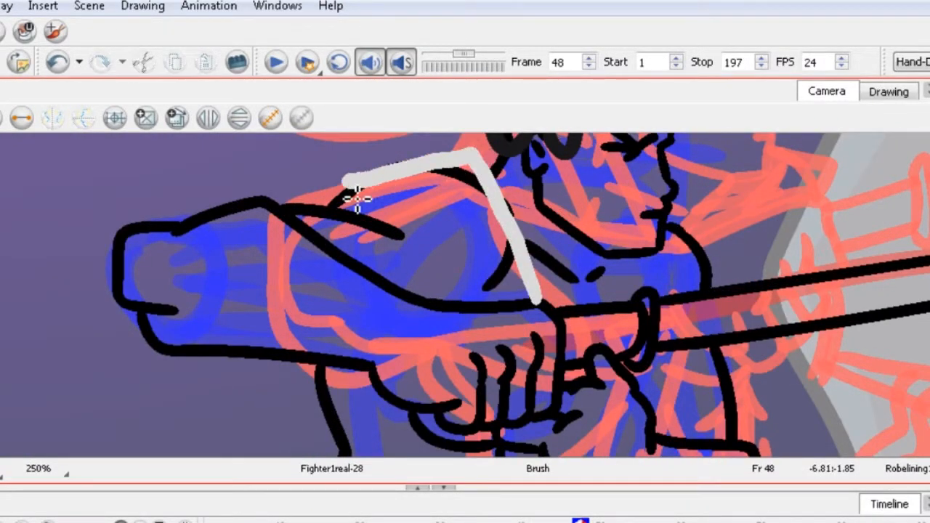
left_click_drag(356, 200, 279, 305)
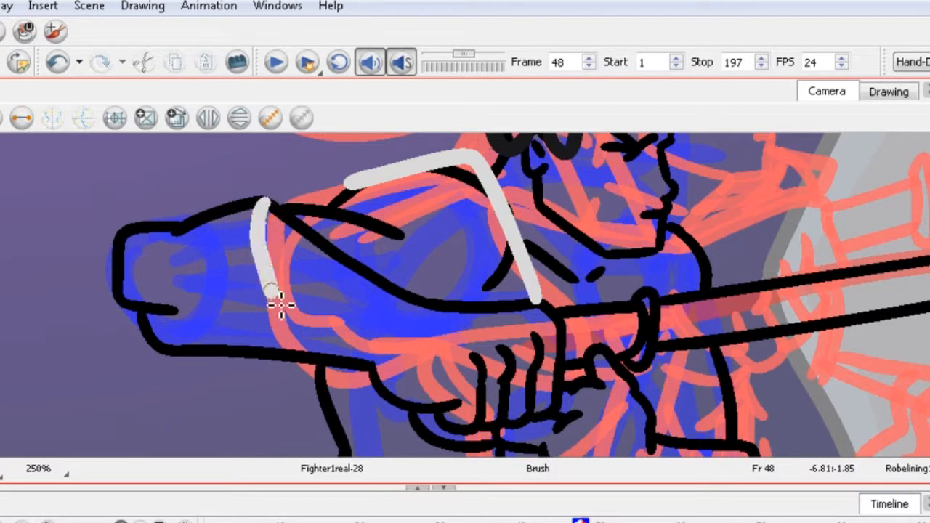
left_click_drag(276, 297, 152, 348)
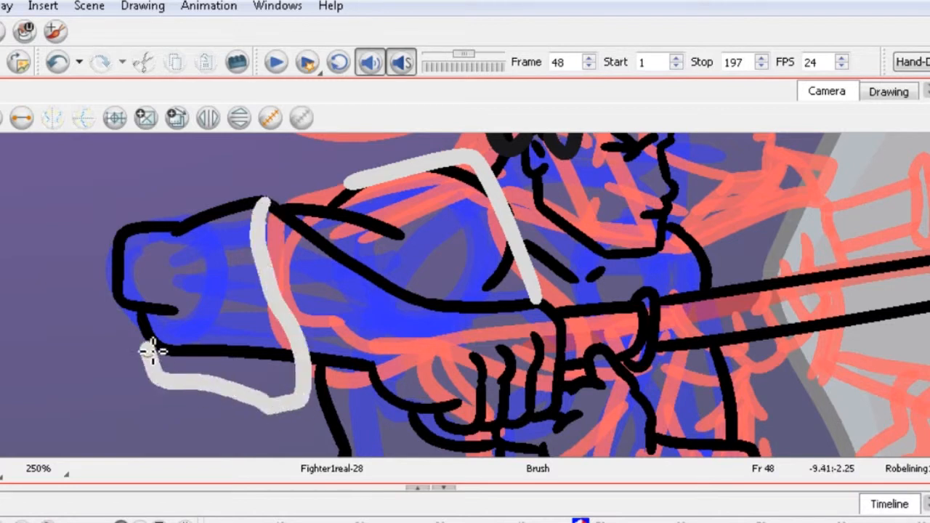
left_click_drag(152, 349, 218, 210)
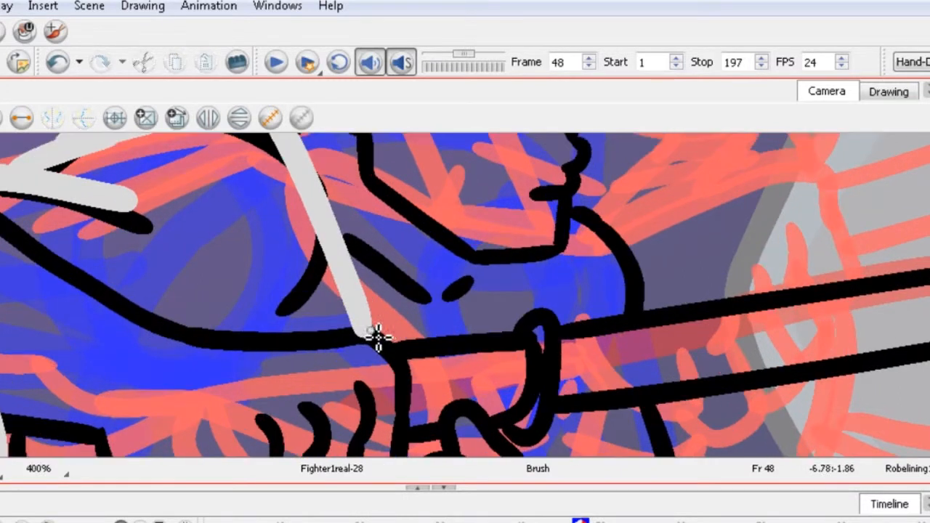
left_click_drag(378, 338, 501, 309)
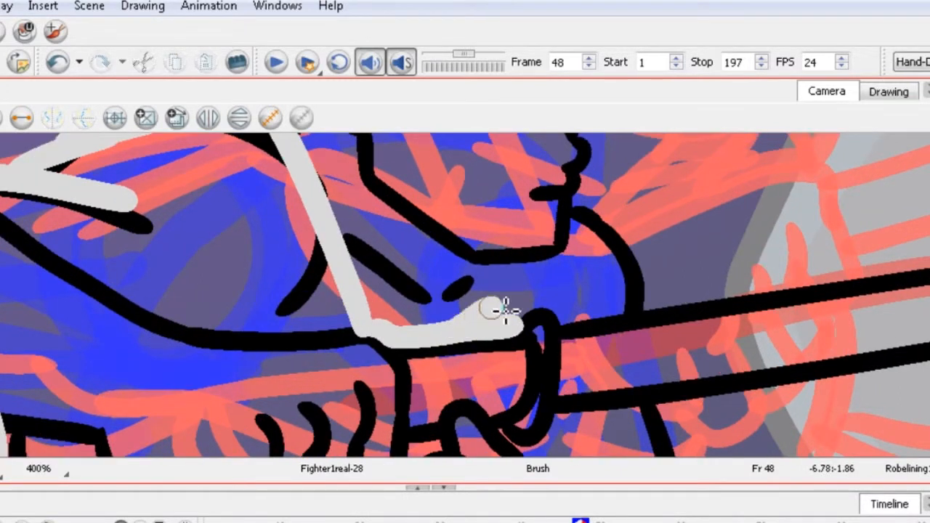
left_click_drag(498, 309, 632, 211)
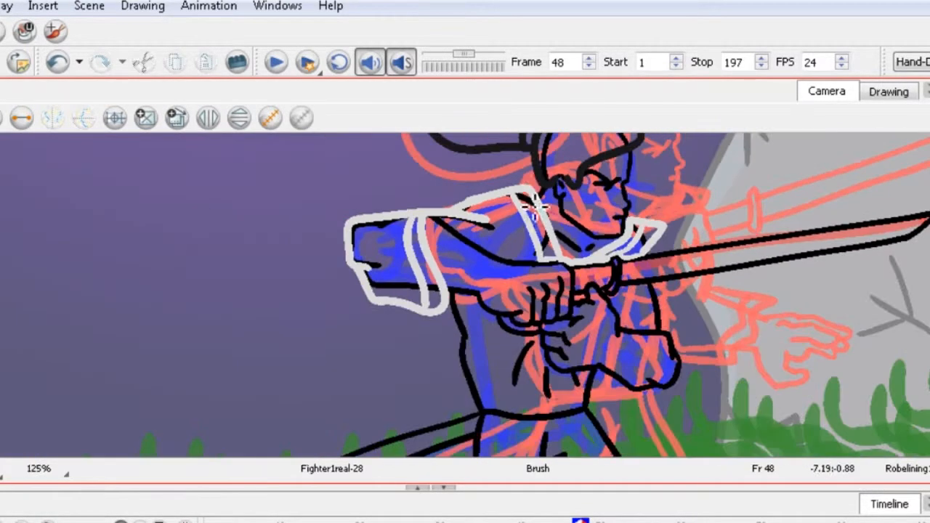
Step: Add grey lining curves near the knee and along the robe's left edge
scroll("up", 3)
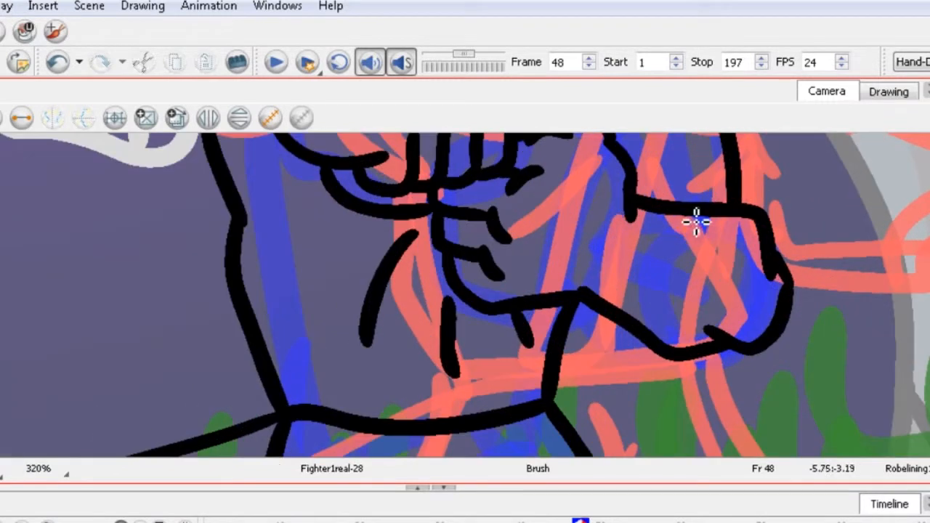
left_click_drag(690, 215, 686, 356)
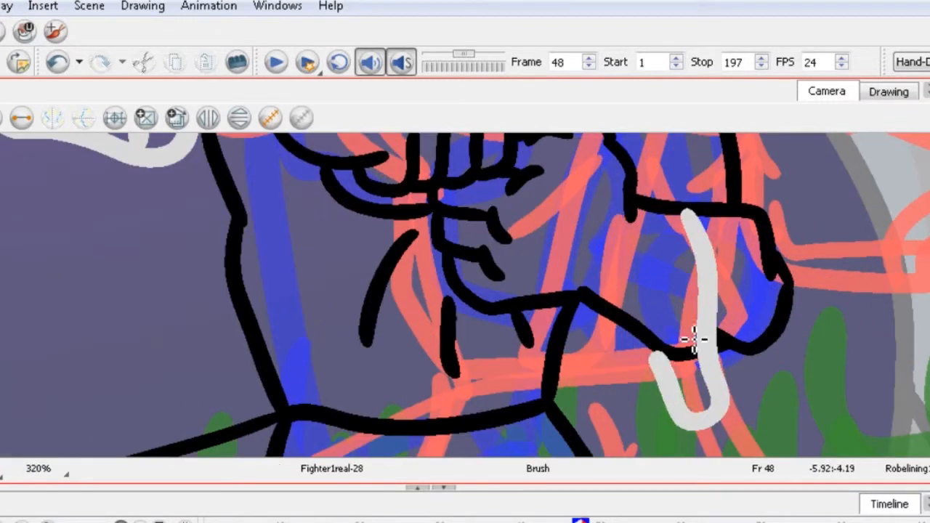
left_click_drag(693, 337, 766, 363)
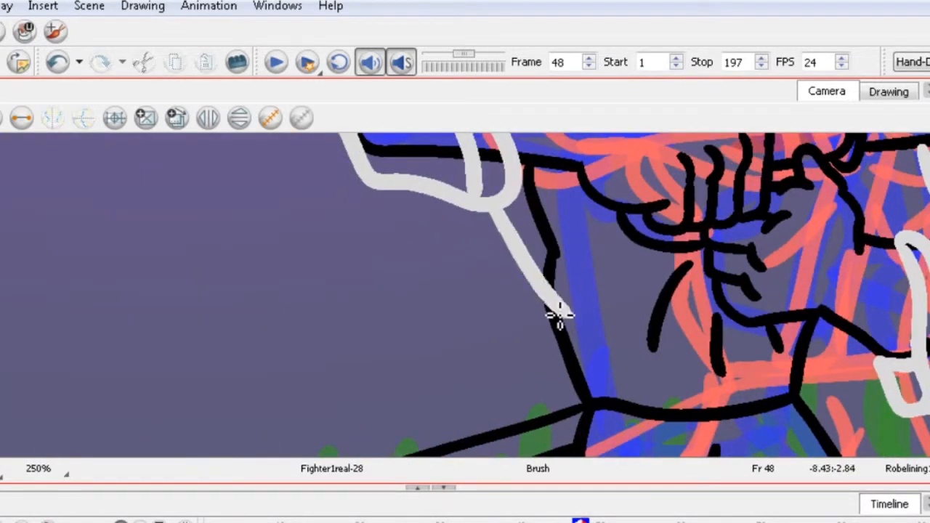
left_click_drag(559, 313, 806, 392)
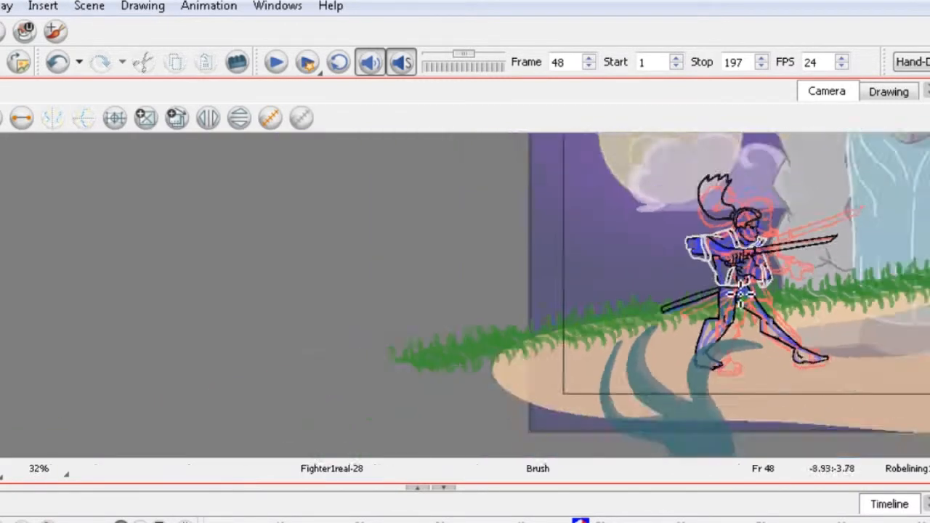
Step: Scroll the view up over frame 48's lower robe and waist
scroll("up", 3)
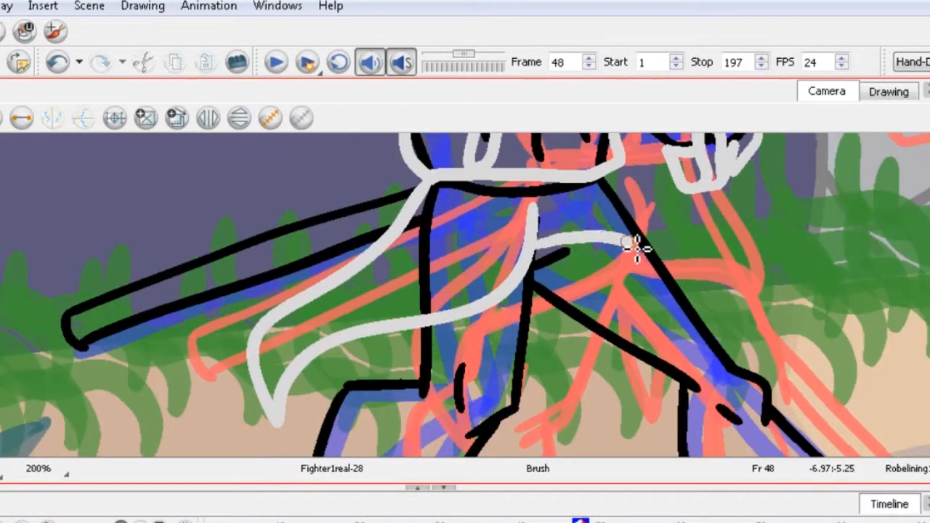
scroll("up", 3)
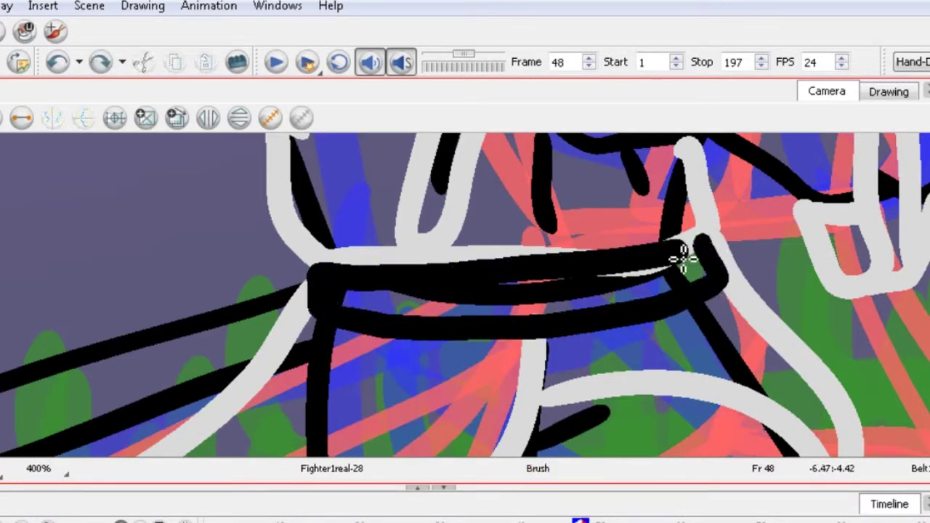
Step: Ink the black belt on frame 47 and touch up frame 48's belt outline
scroll("up", 3)
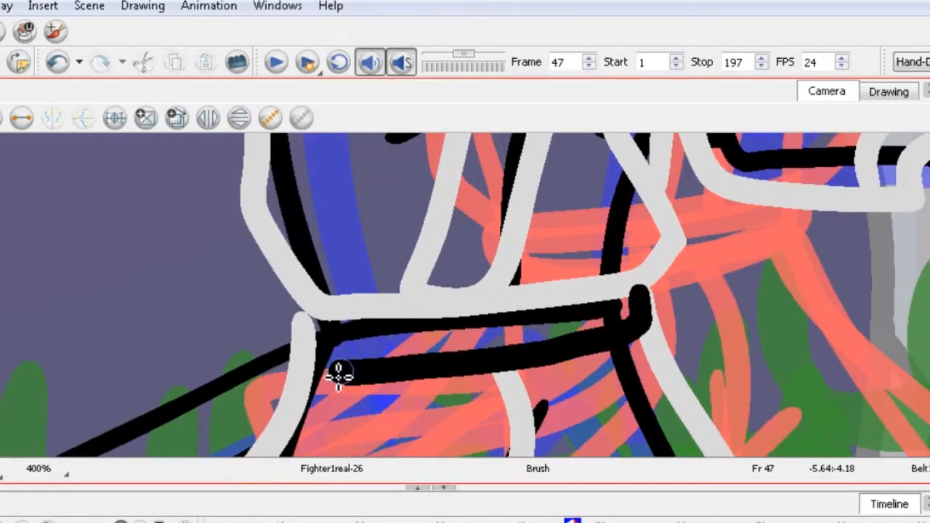
left_click_drag(338, 374, 545, 302)
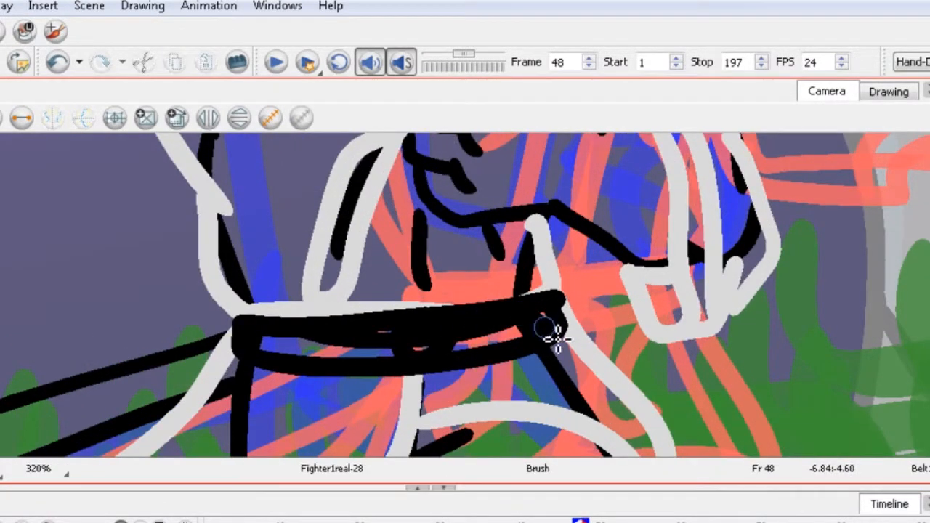
left_click_drag(555, 334, 393, 334)
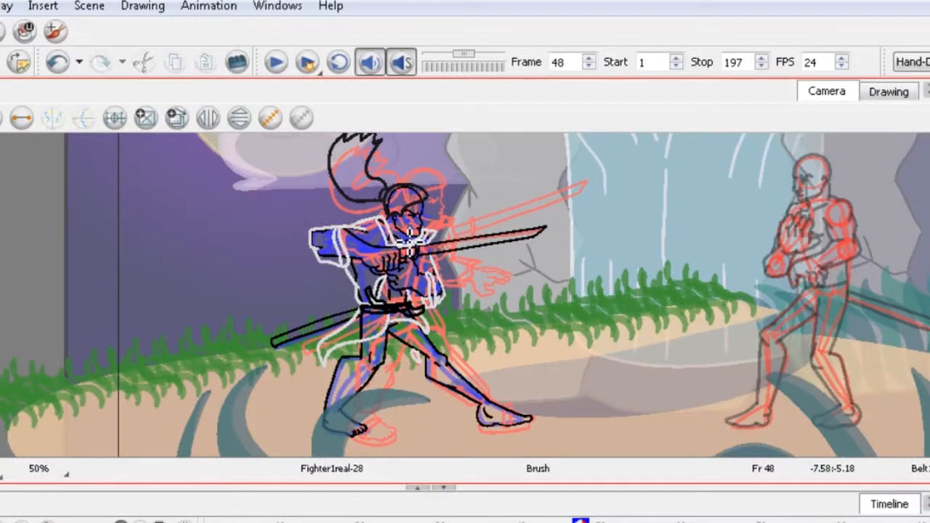
scroll("down", 3)
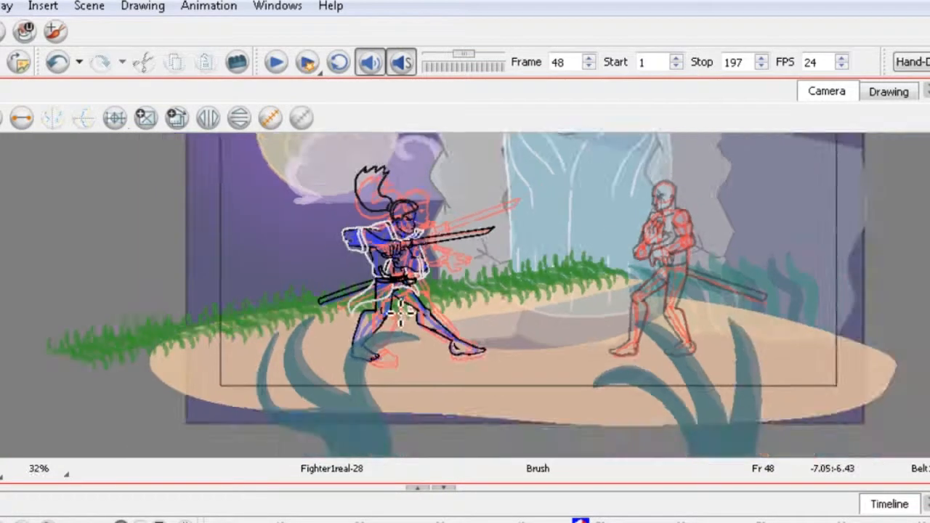